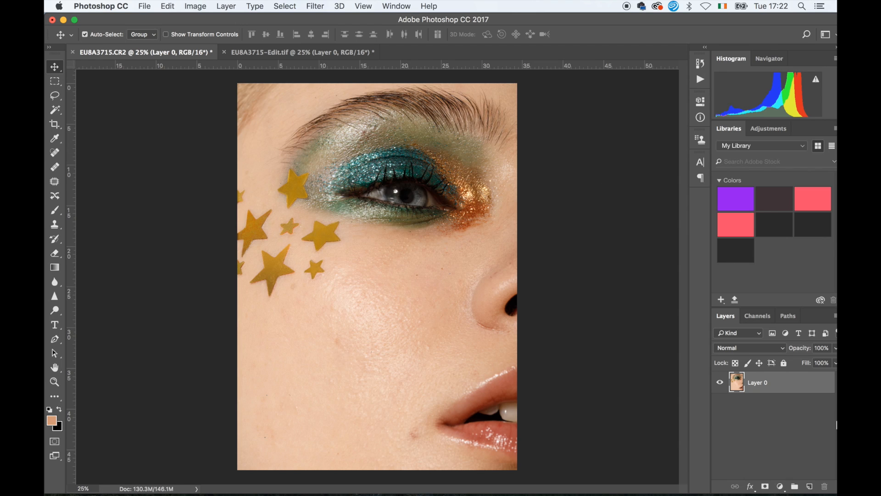
# - Duplicate Layer 0 with Cmd+J and zoom in on the cheek
pyautogui.press('cmd+j')
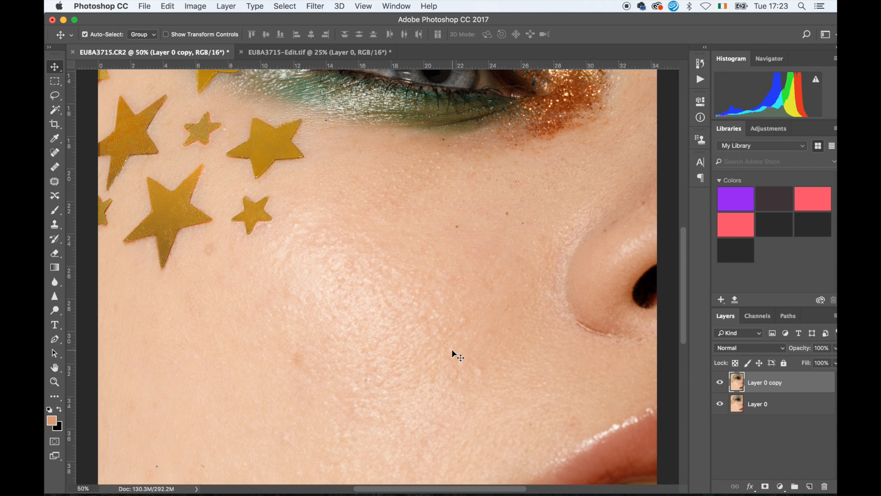
pyautogui.scroll(-3)
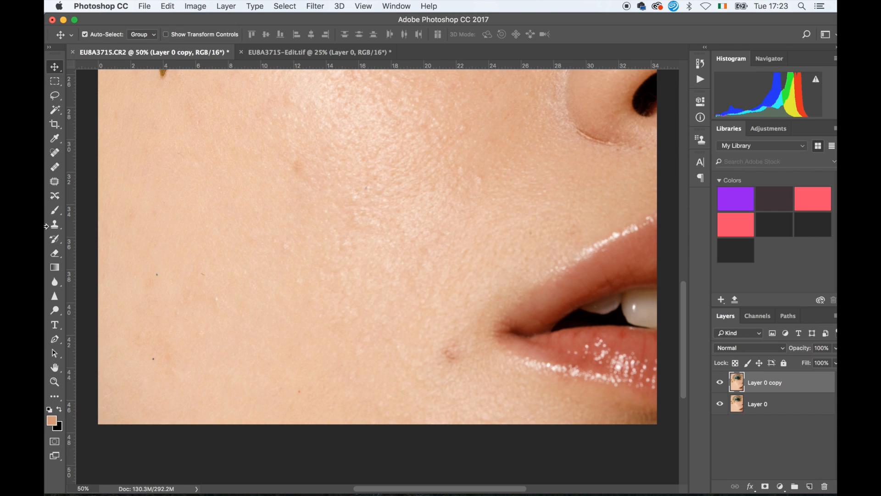
# - Patch away the dark spots beside the lip corner and on the lower and middle cheek
pyautogui.click(54, 181)
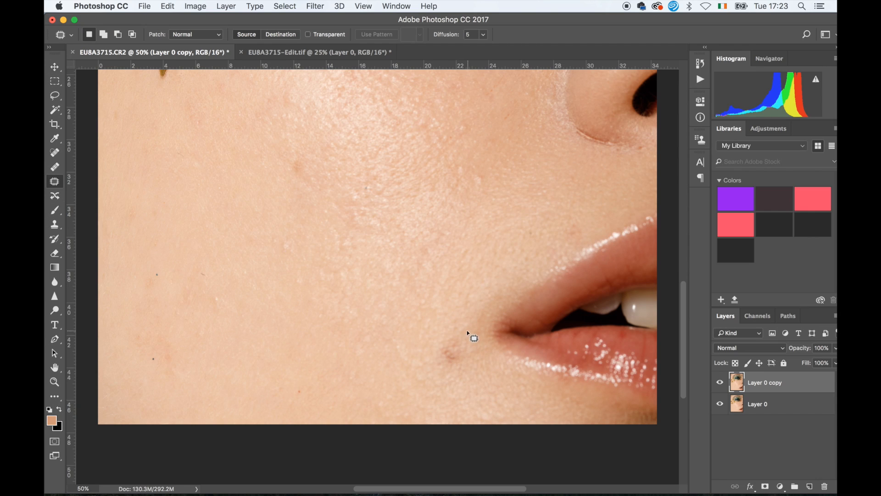
pyautogui.moveTo(474, 337); pyautogui.dragTo(463, 363)
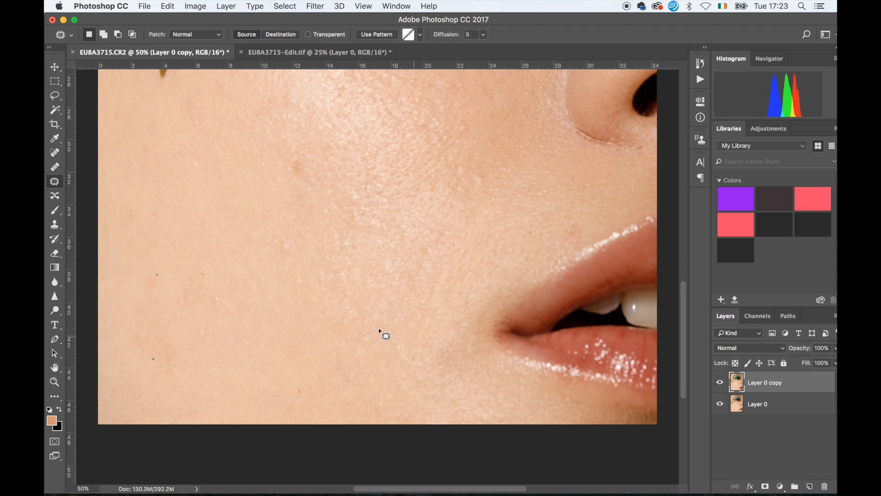
pyautogui.moveTo(385, 336); pyautogui.dragTo(388, 349)
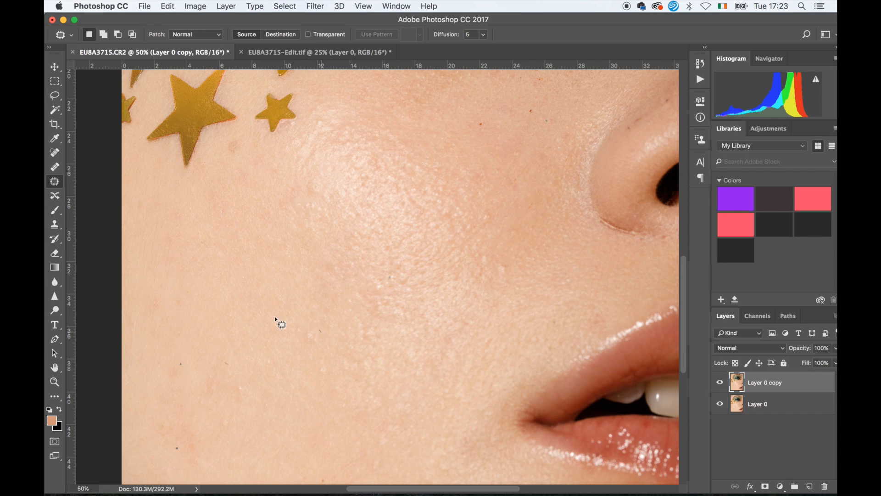
pyautogui.scroll(-3)
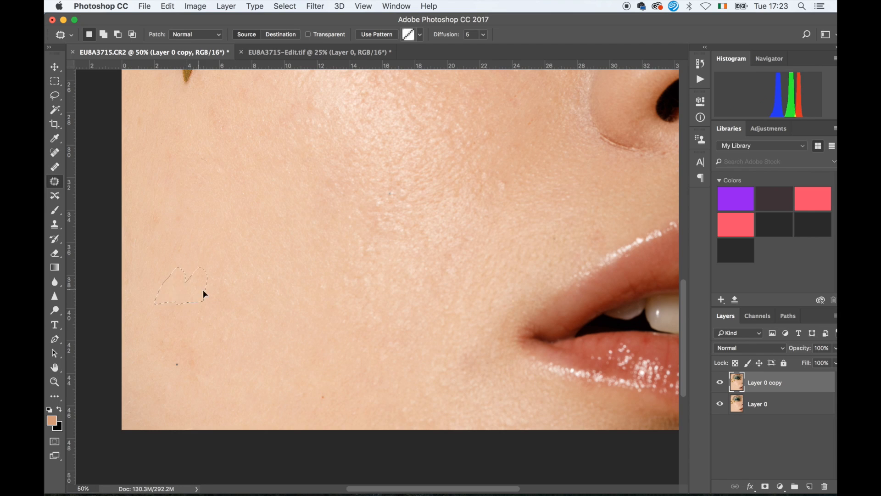
pyautogui.moveTo(208, 295); pyautogui.dragTo(208, 349)
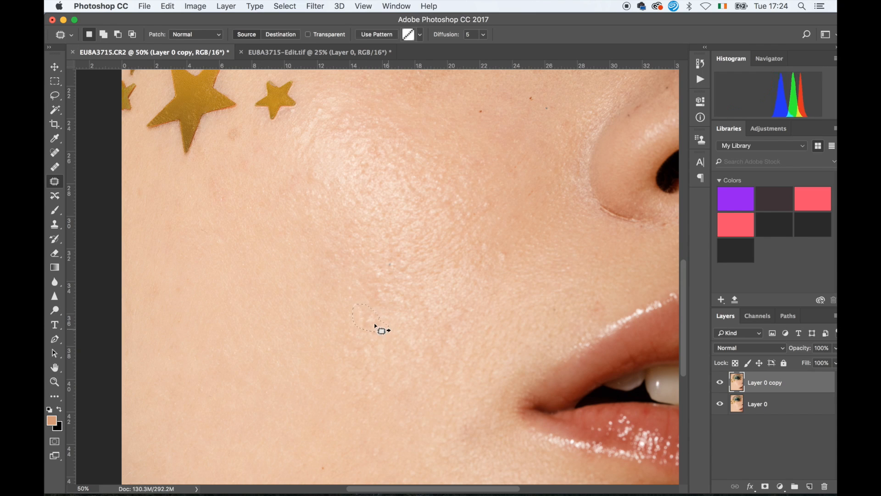
pyautogui.moveTo(370, 328); pyautogui.dragTo(377, 289)
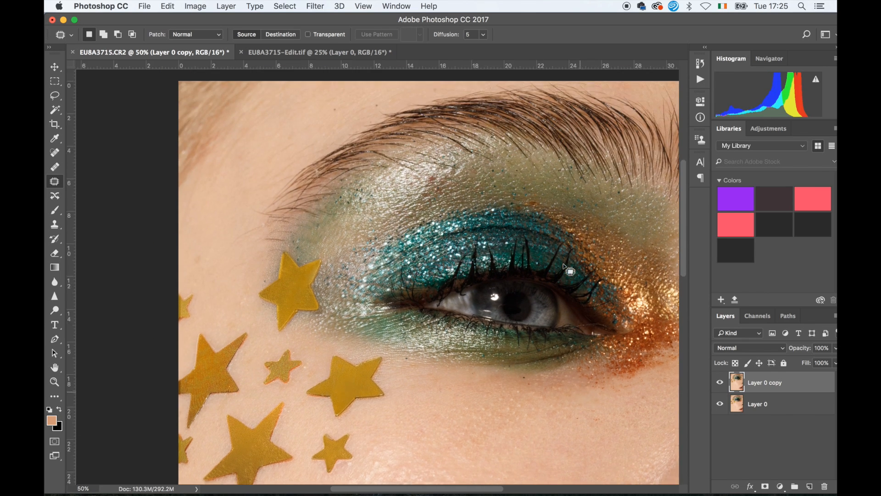
pyautogui.scroll(-3)
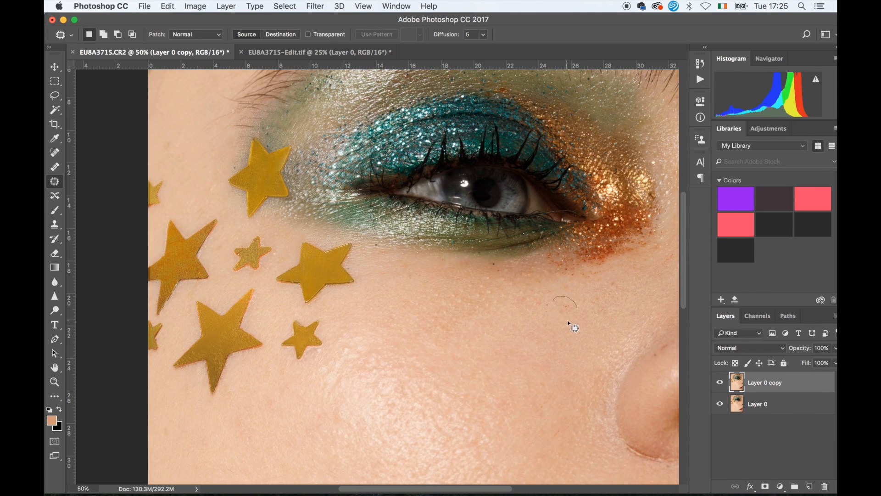
pyautogui.scroll(-3)
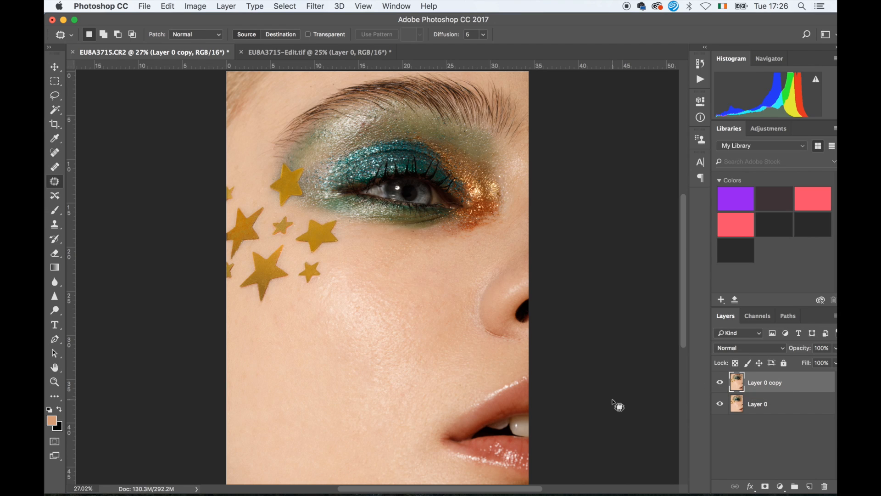
pyautogui.moveTo(804, 466)
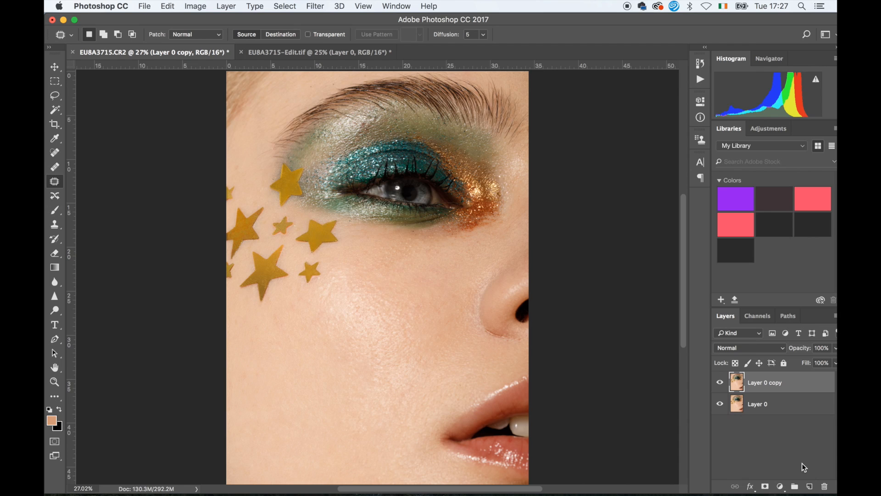
pyautogui.moveTo(826, 472)
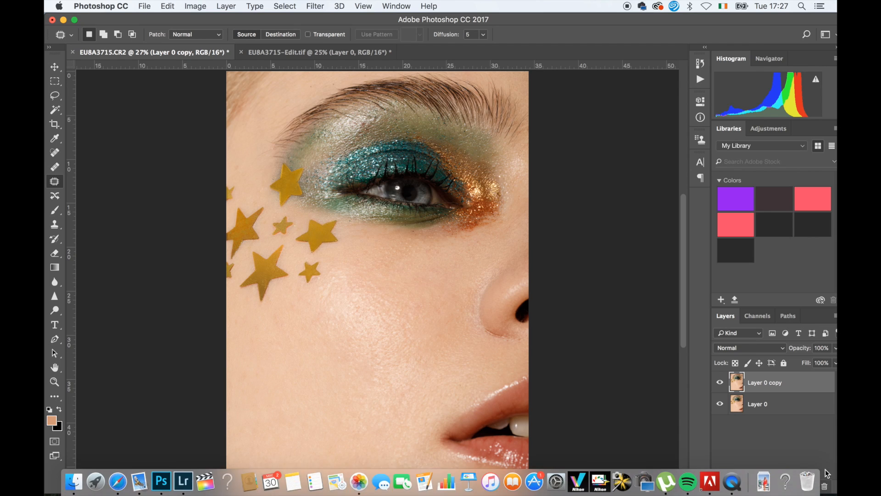
# - Create Layer 1 in Soft Light mode filled with neutral 50% gray
pyautogui.click(809, 487)
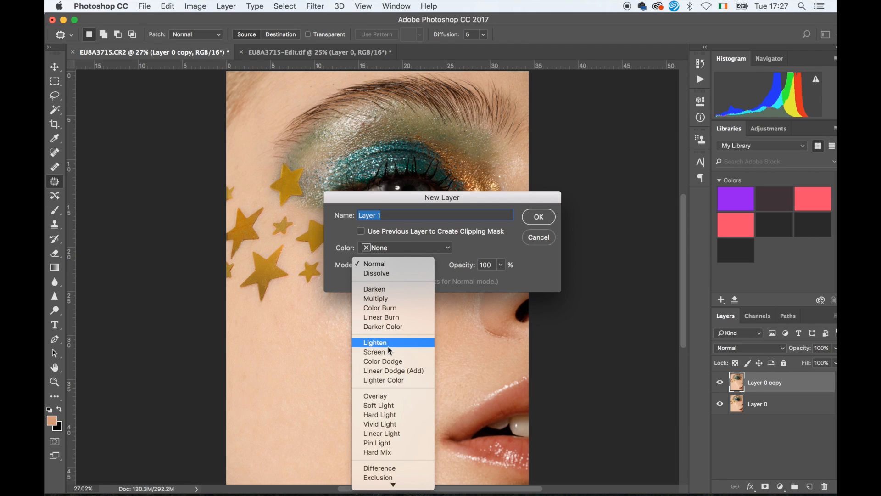
pyautogui.click(379, 405)
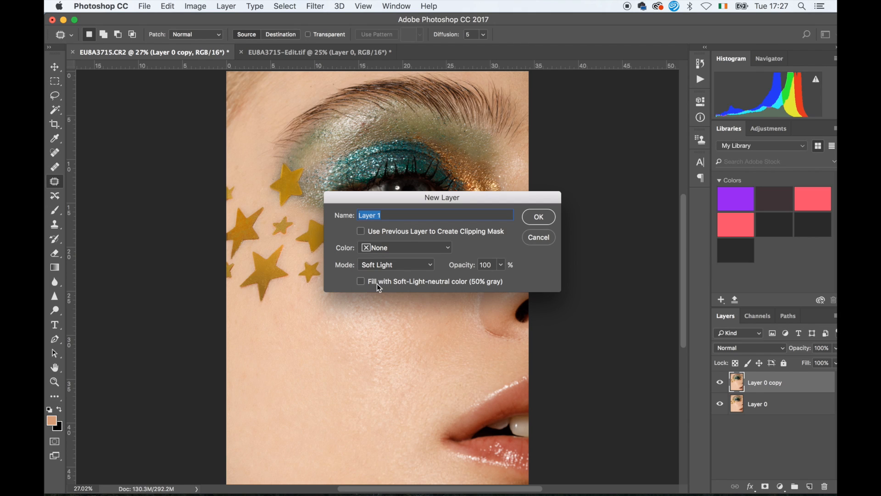
pyautogui.click(360, 281)
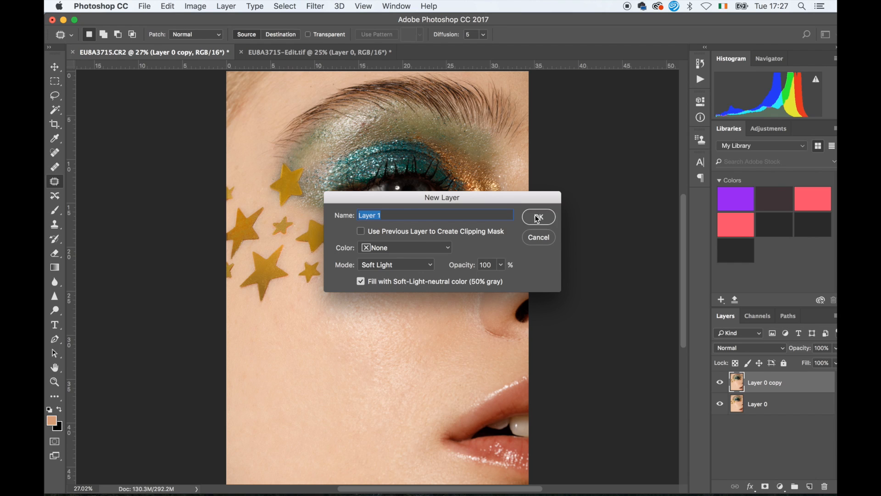
pyautogui.click(537, 217)
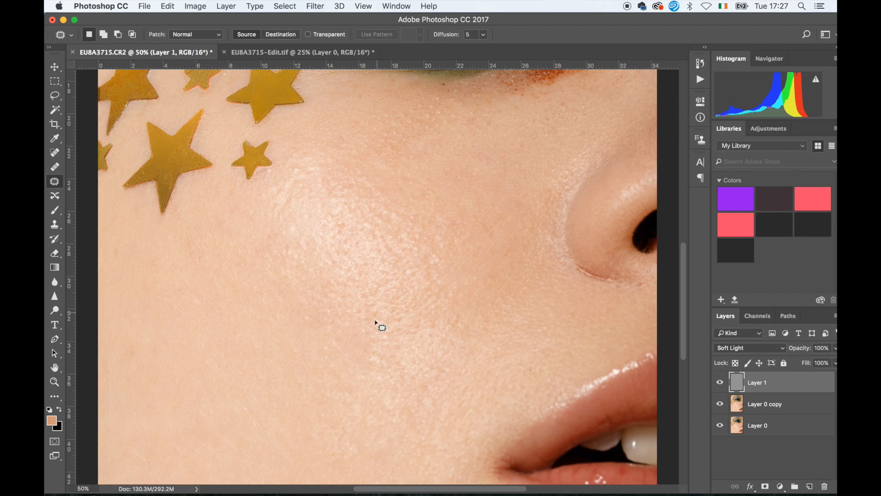
pyautogui.moveTo(395, 252)
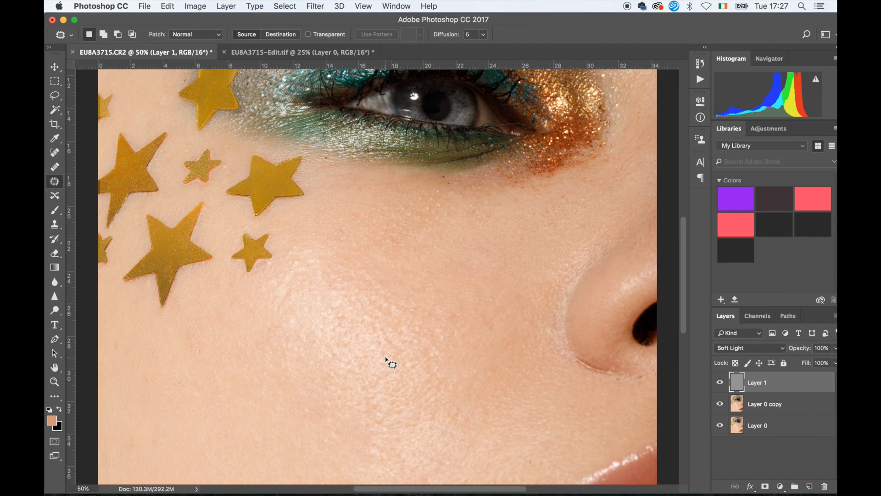
pyautogui.scroll(-3)
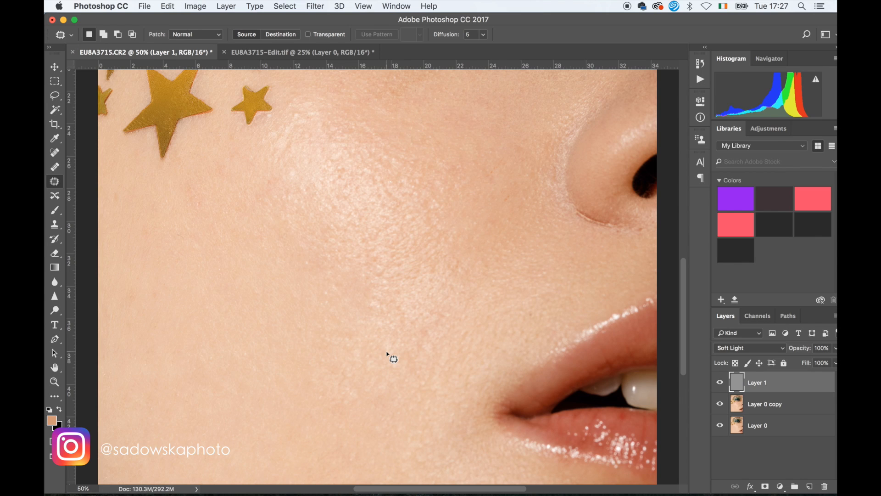
pyautogui.click(363, 6)
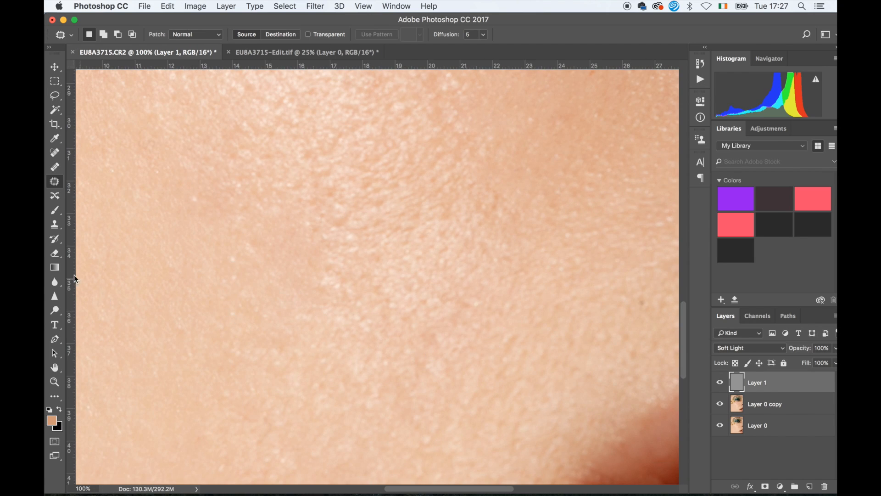
# - Dodge and burn the upper cheek and the skin beside the nose with a low-flow soft brush
pyautogui.click(54, 209)
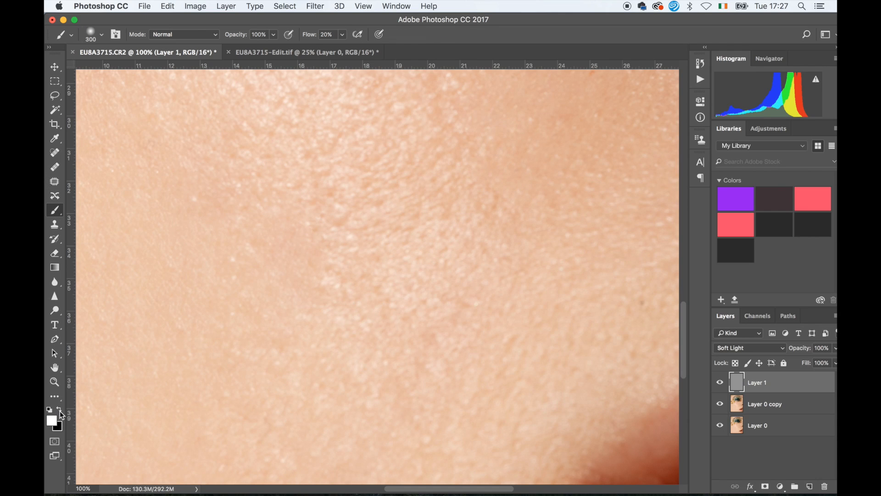
pyautogui.moveTo(586, 284)
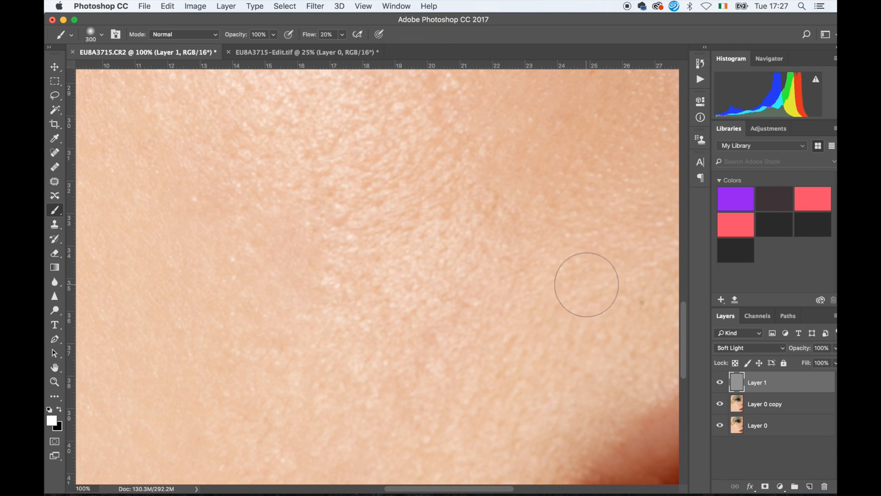
pyautogui.moveTo(440, 205)
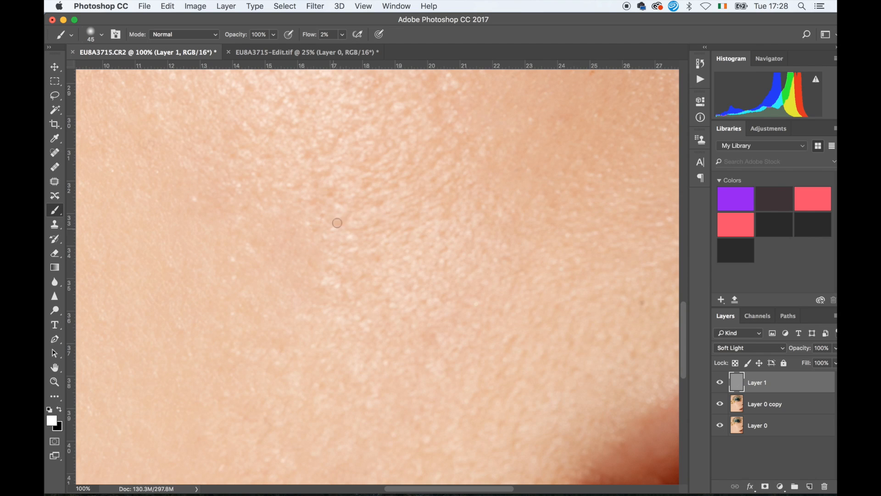
pyautogui.moveTo(380, 224)
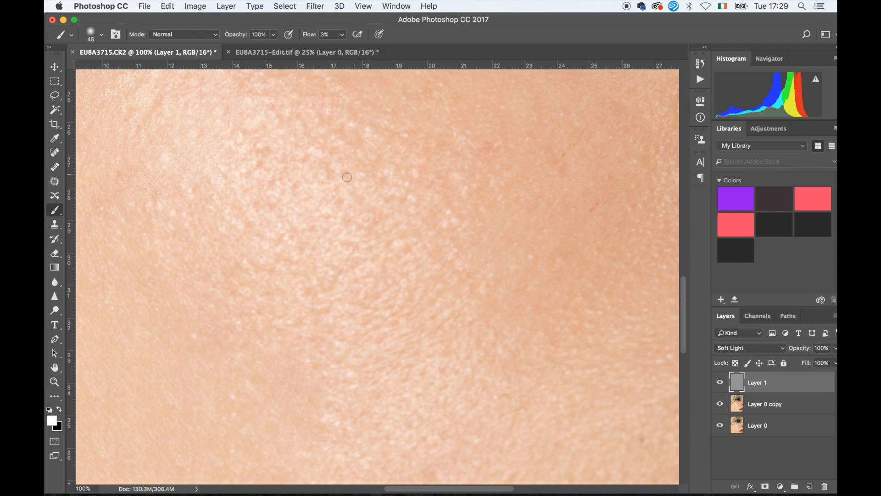
pyautogui.moveTo(347, 177); pyautogui.dragTo(308, 293)
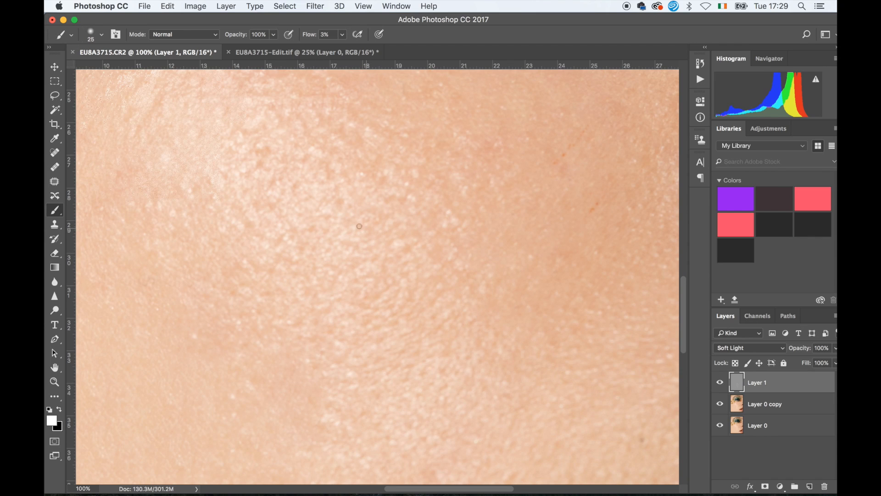
pyautogui.moveTo(322, 308)
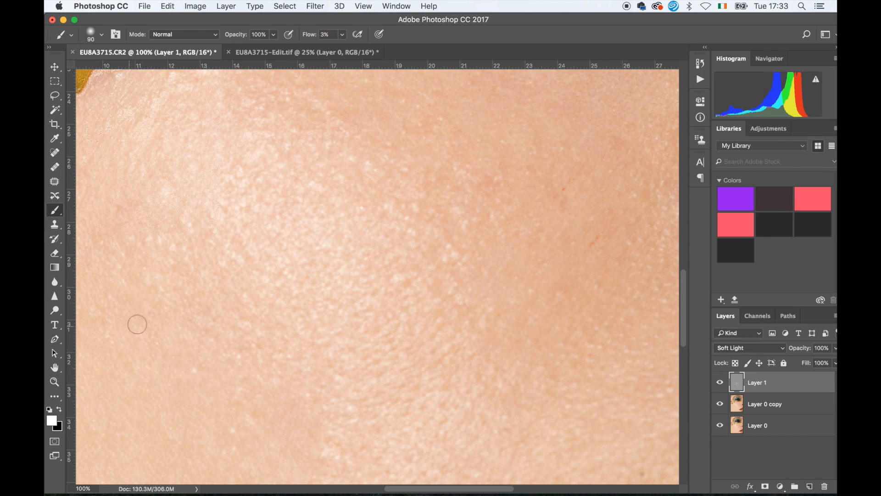
pyautogui.click(54, 339)
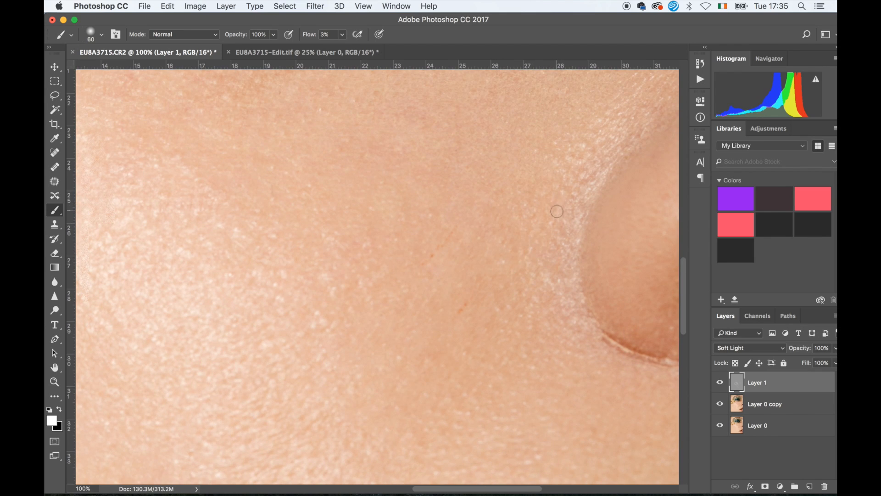
pyautogui.moveTo(565, 194)
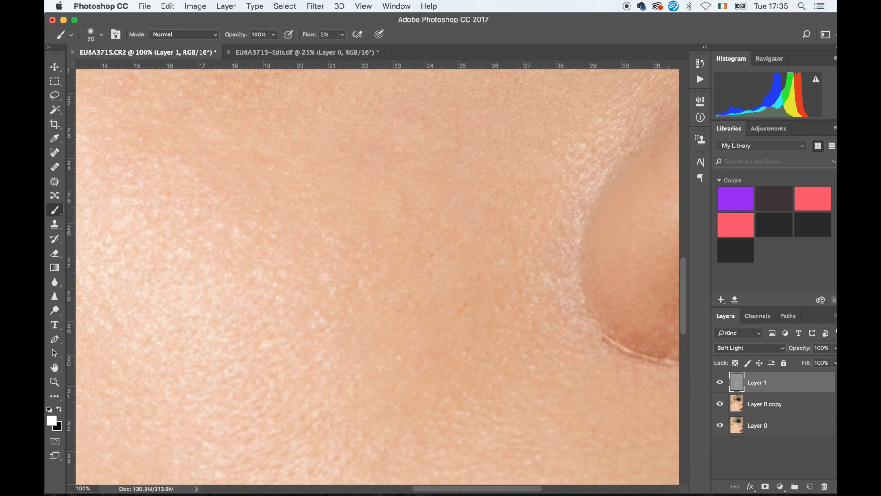
pyautogui.moveTo(598, 330); pyautogui.dragTo(649, 352)
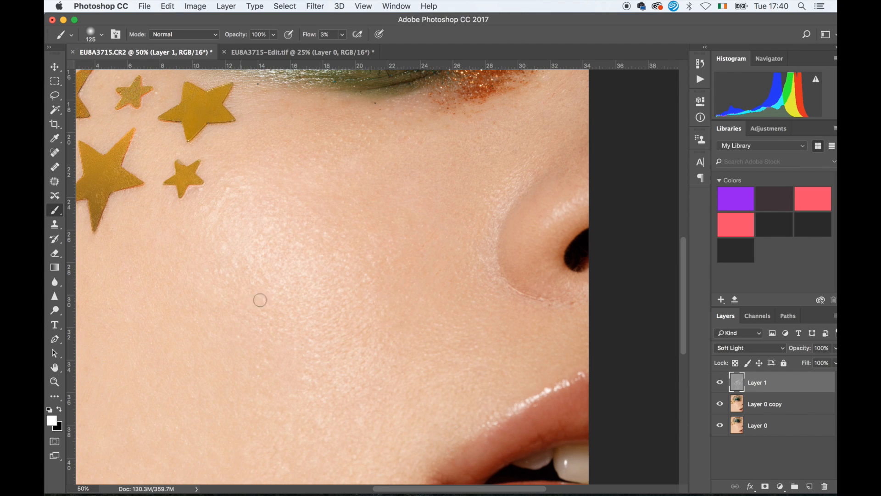
pyautogui.moveTo(384, 294)
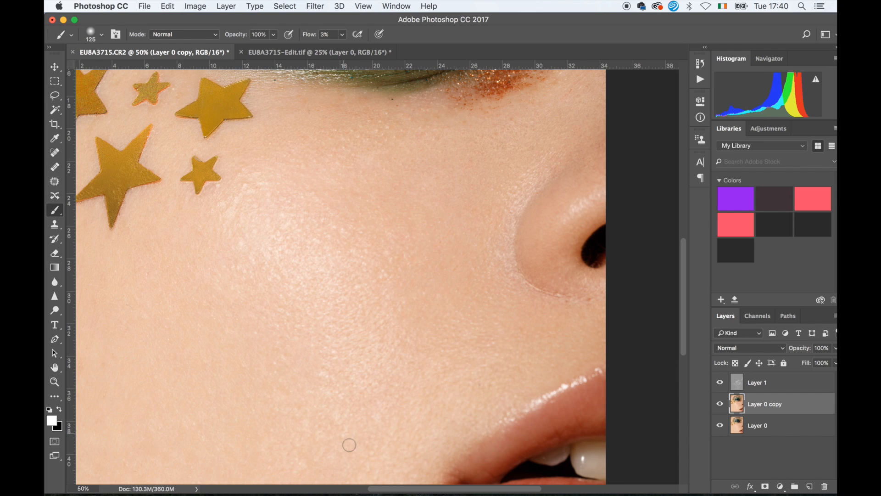
pyautogui.click(720, 382)
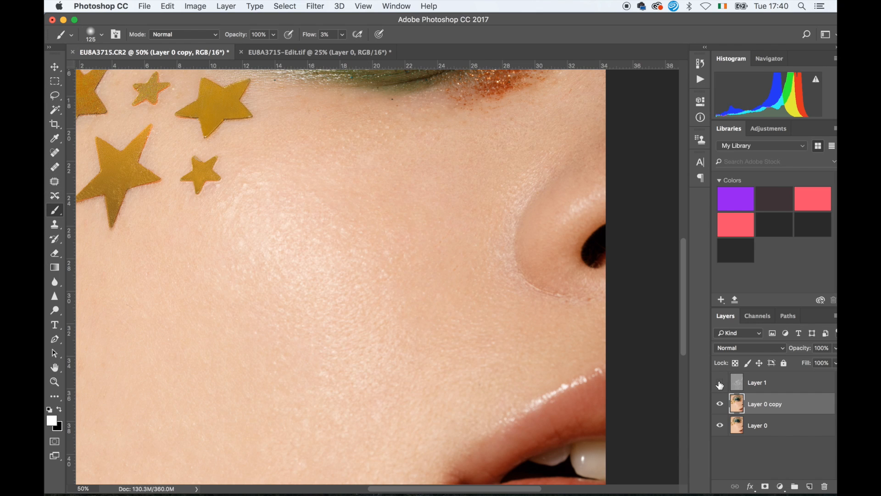
pyautogui.click(720, 383)
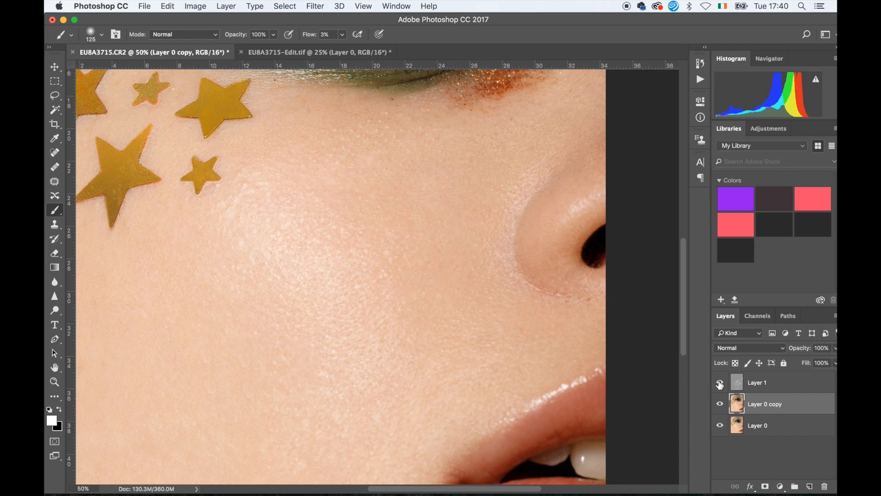
pyautogui.click(719, 382)
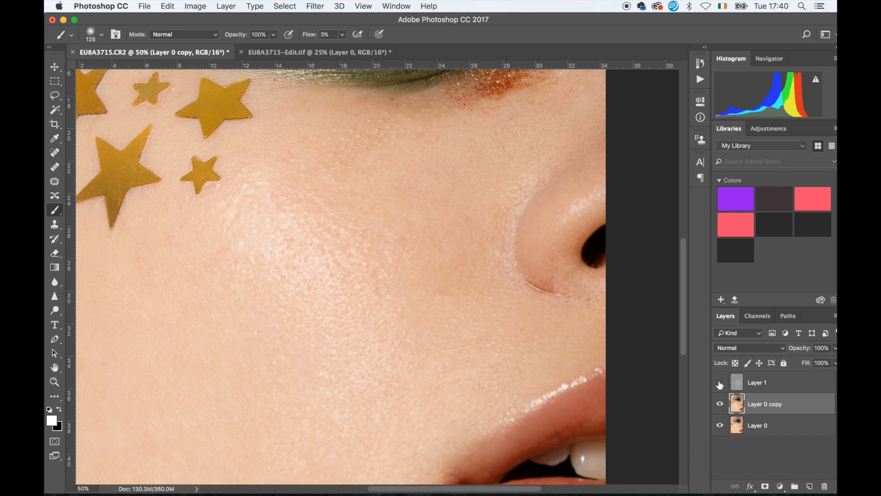
pyautogui.click(719, 382)
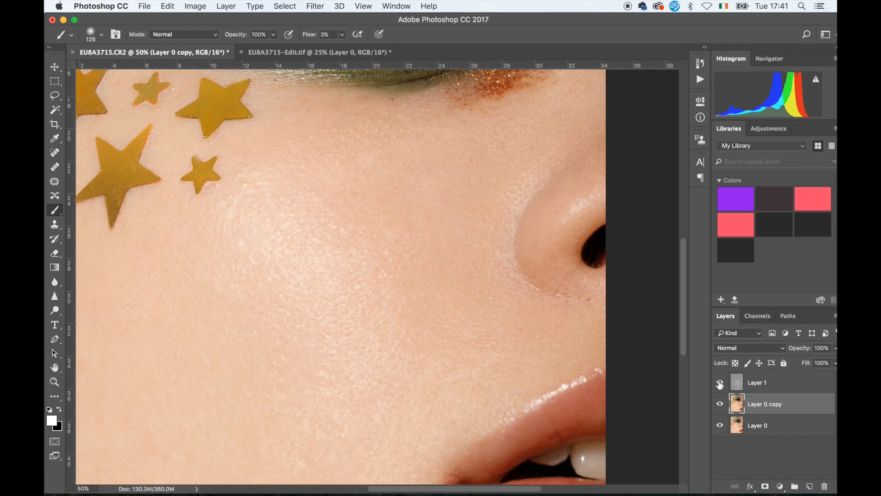
pyautogui.click(720, 382)
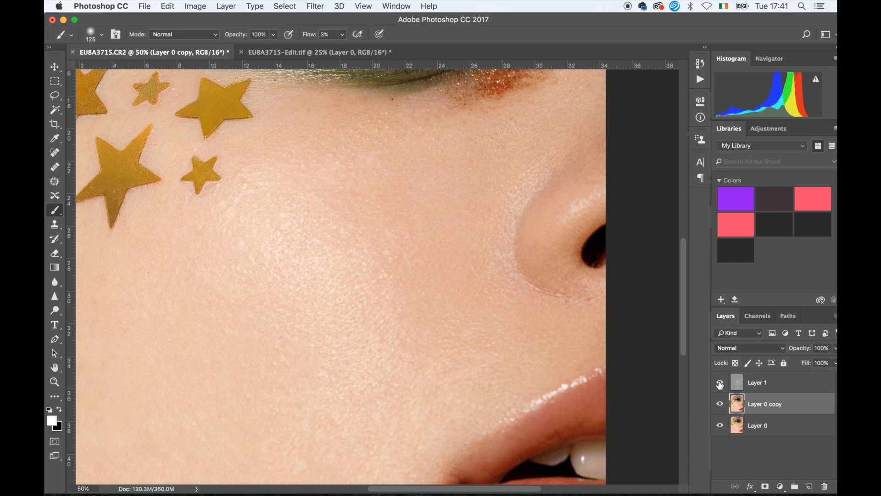
# - Patch the small spot, stray mark and blemish on the upper cheek with clean skin
pyautogui.click(55, 181)
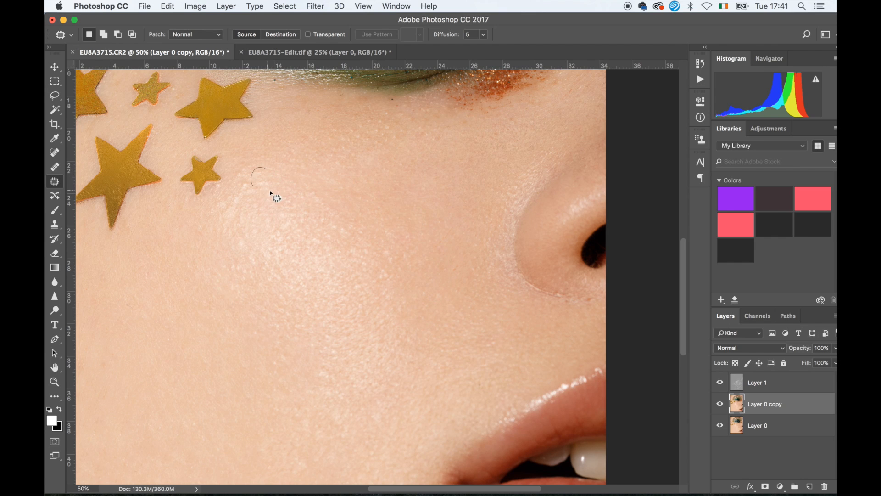
pyautogui.moveTo(259, 169); pyautogui.dragTo(275, 191)
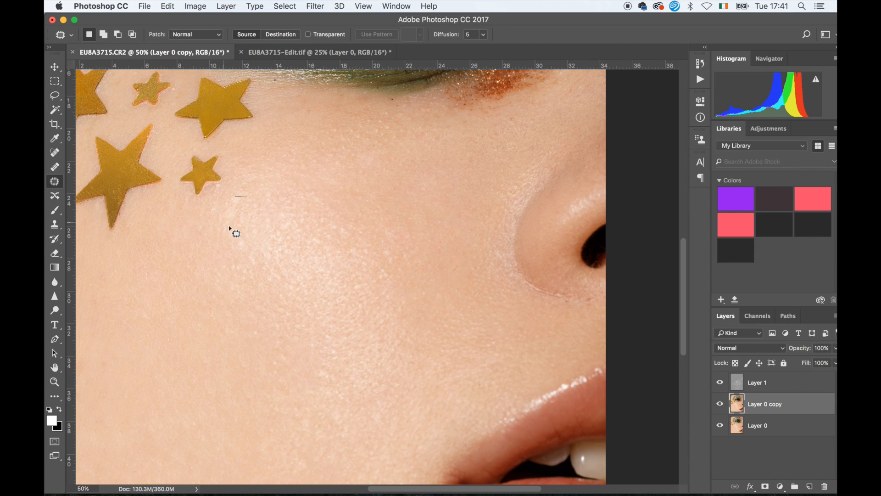
pyautogui.moveTo(239, 199); pyautogui.dragTo(236, 230)
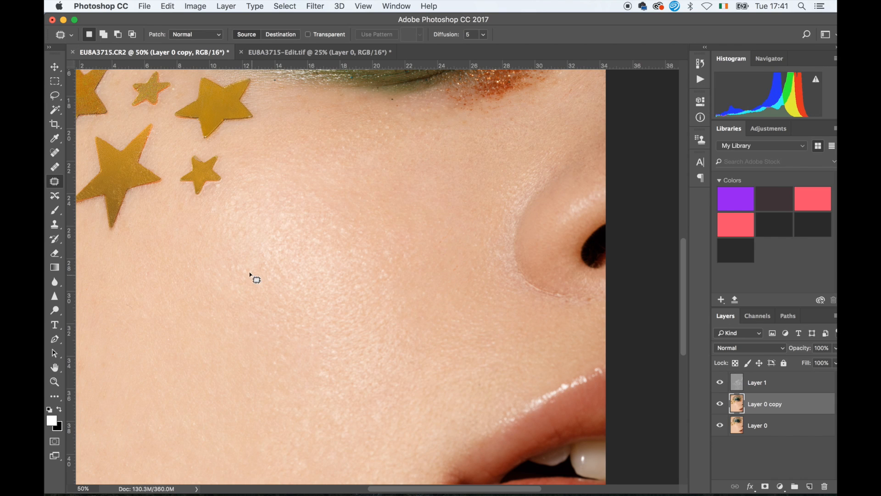
pyautogui.moveTo(256, 279); pyautogui.dragTo(241, 283)
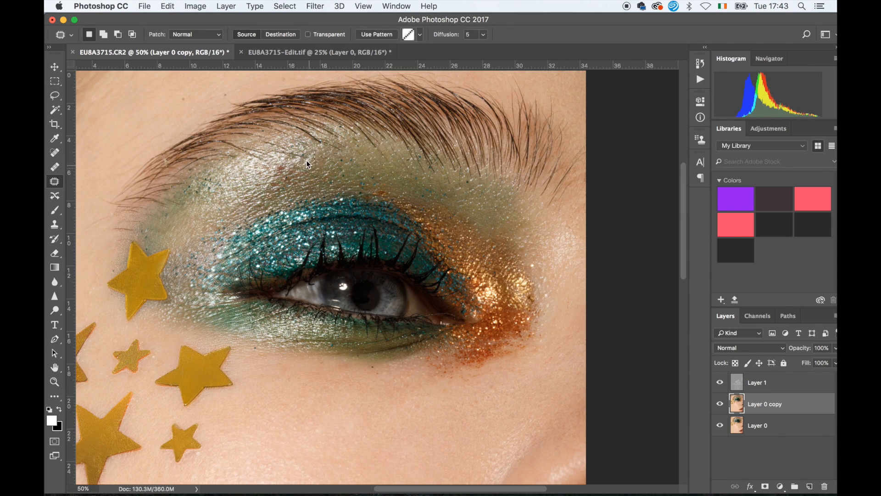
# - Patch the spot beside the nostril and return to the soft brush
pyautogui.scroll(-3)
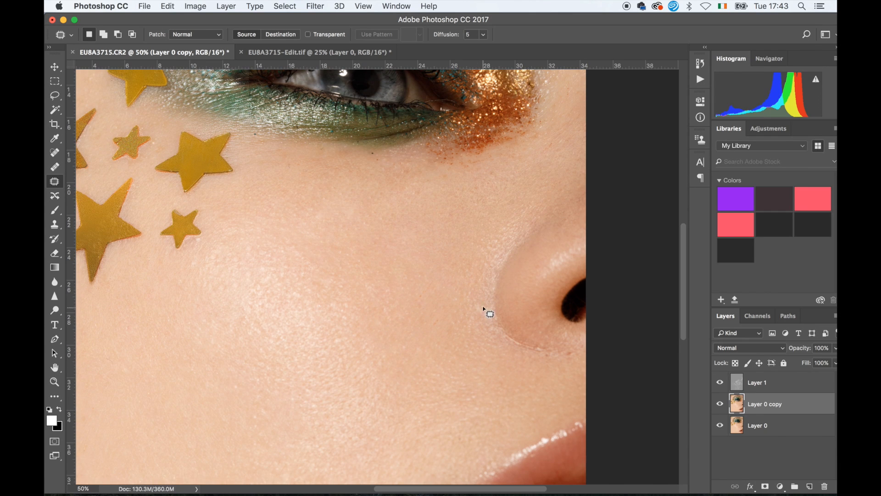
pyautogui.moveTo(486, 312); pyautogui.dragTo(503, 349)
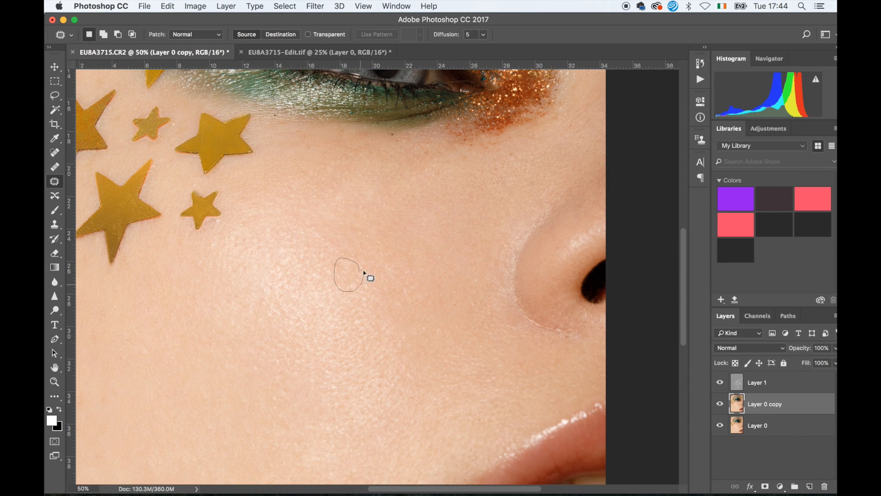
pyautogui.click(54, 212)
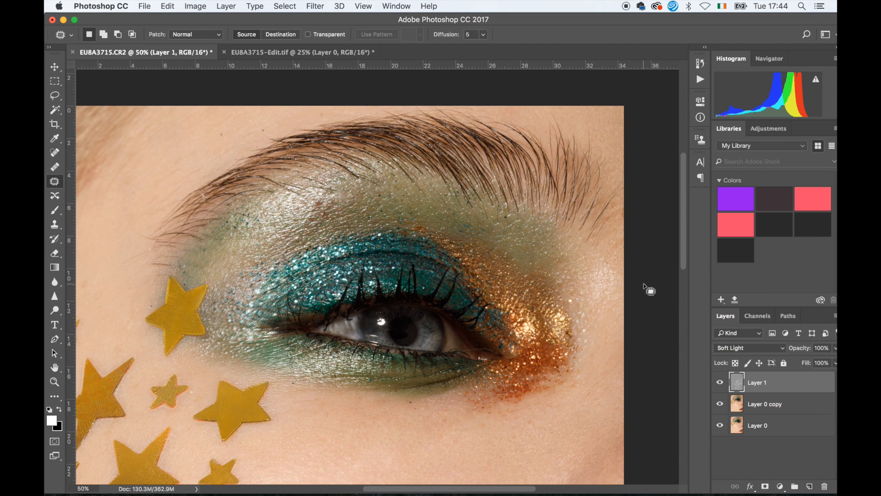
pyautogui.click(765, 404)
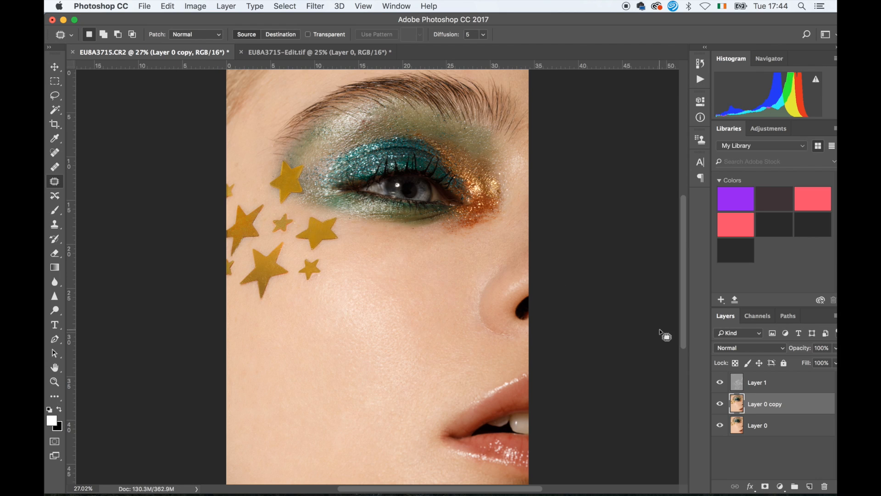
pyautogui.click(720, 386)
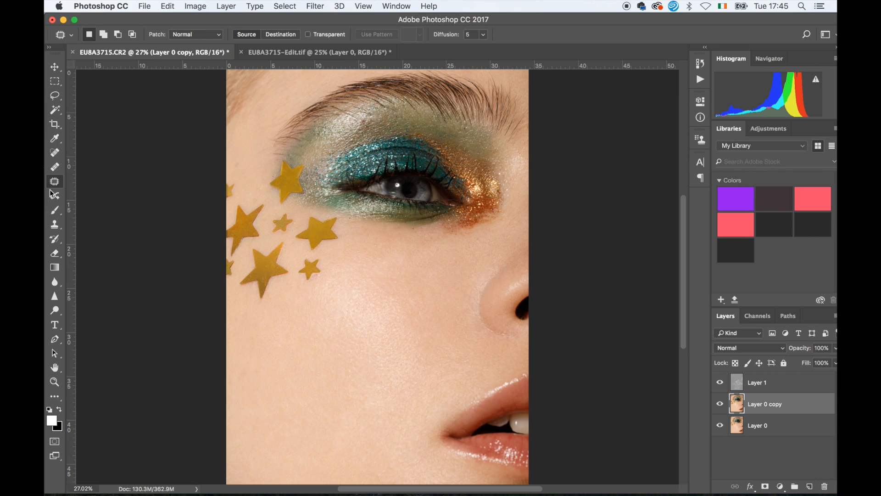
# - Brush sampled skin colour over the cheek, then patch the small mark under the eye
pyautogui.click(54, 210)
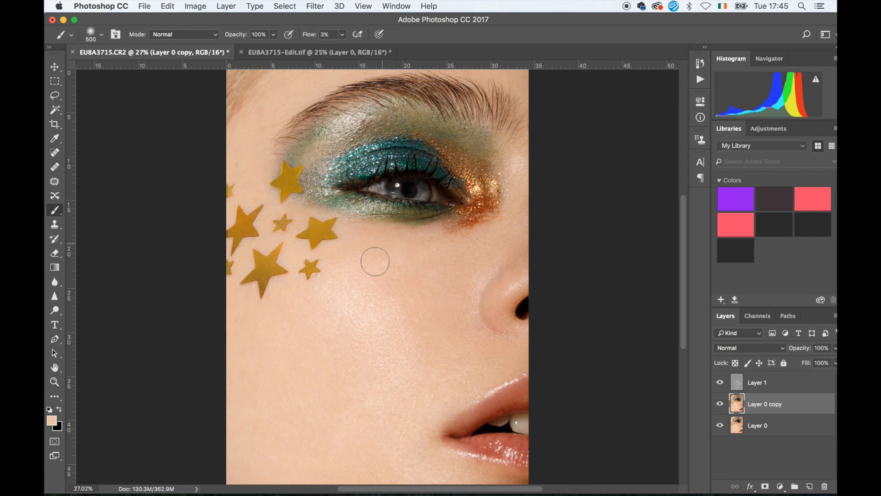
pyautogui.moveTo(395, 291)
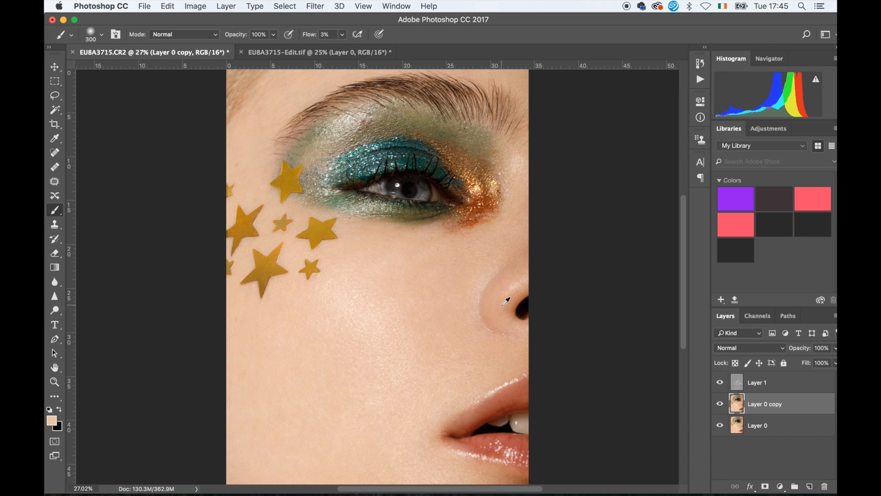
pyautogui.moveTo(492, 307)
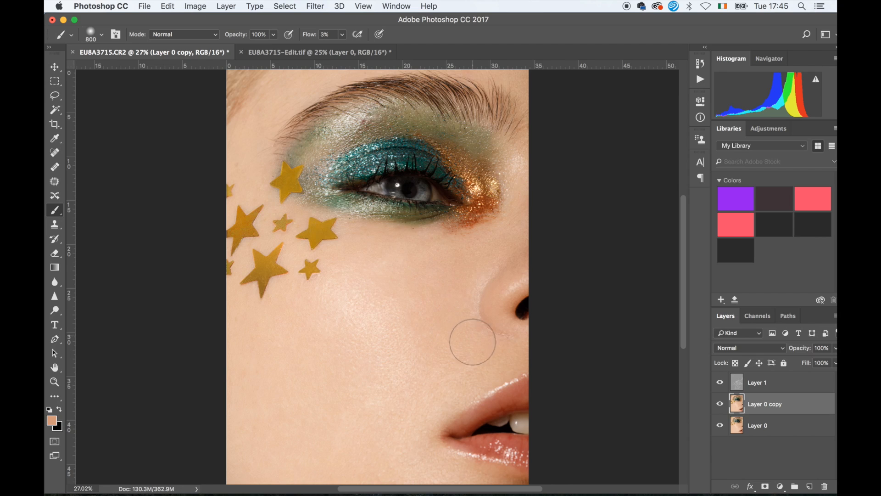
pyautogui.moveTo(167, 332)
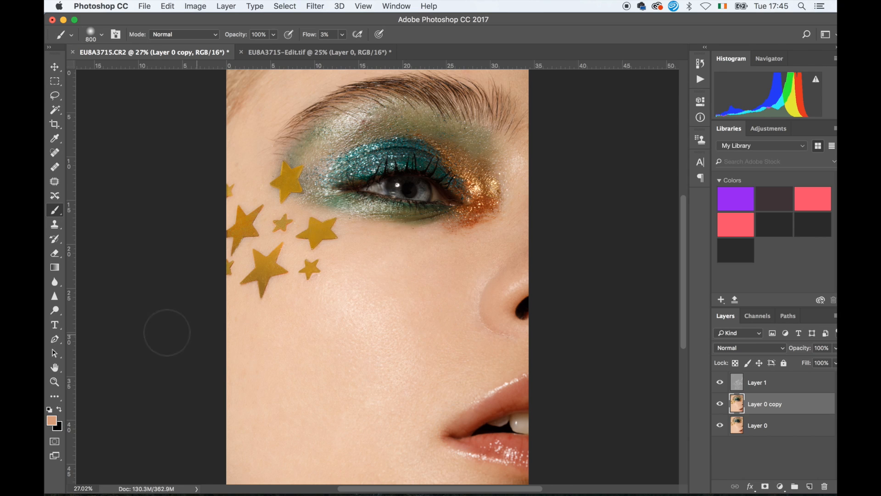
pyautogui.moveTo(283, 469)
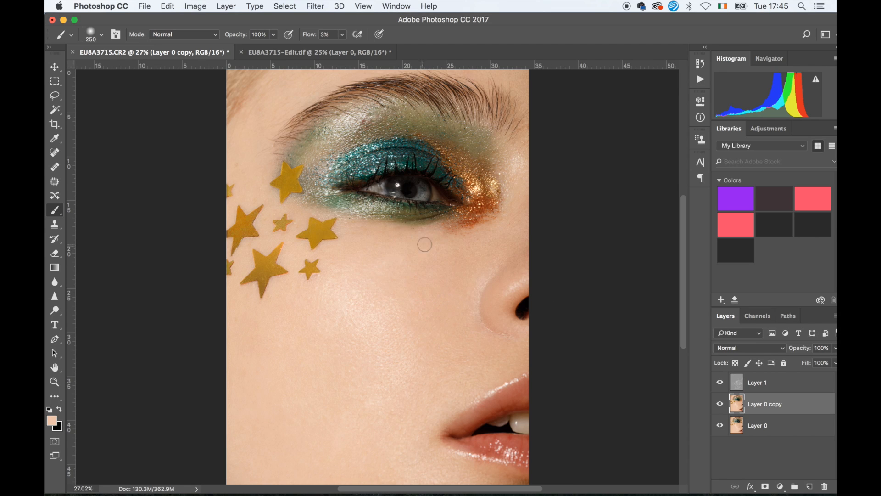
pyautogui.moveTo(526, 208)
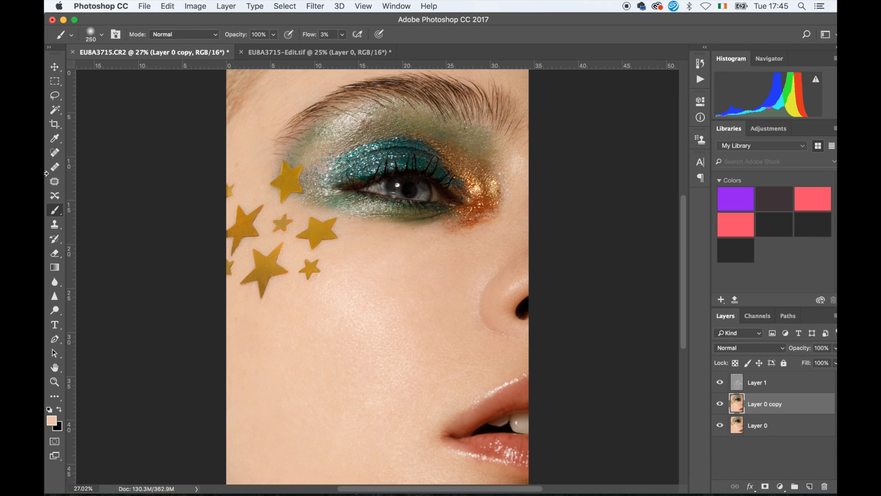
pyautogui.click(54, 181)
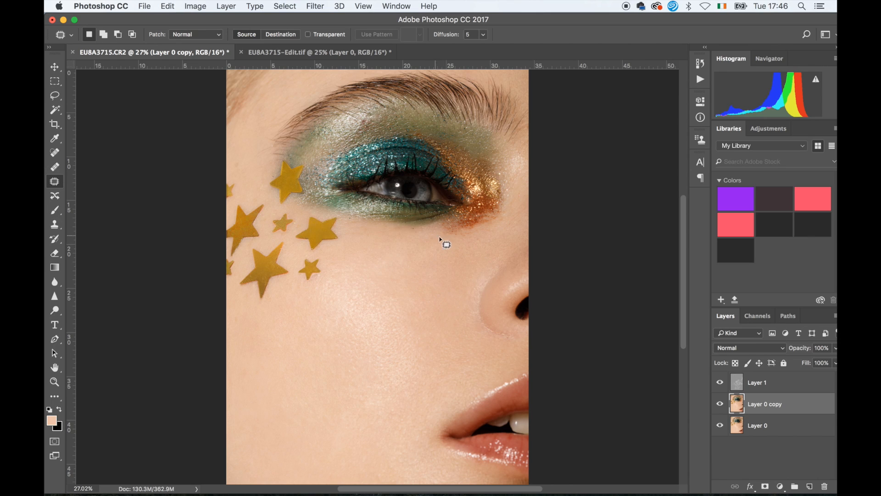
pyautogui.moveTo(447, 243); pyautogui.dragTo(397, 257)
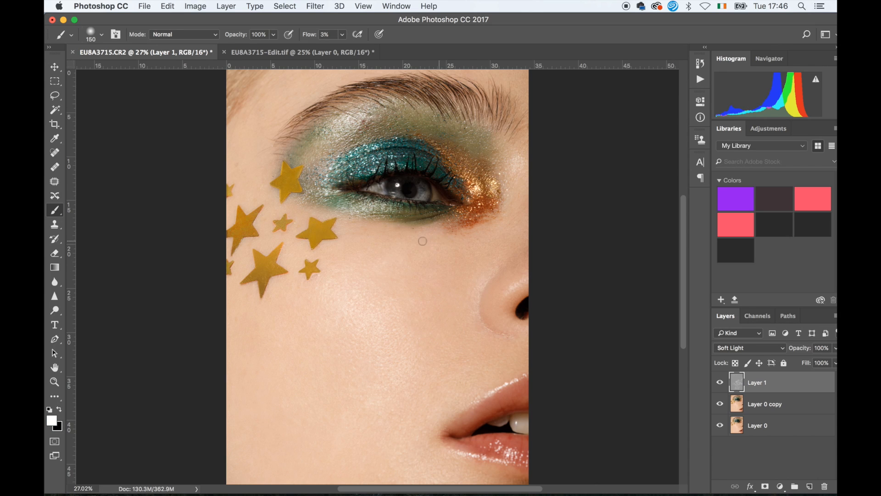
pyautogui.moveTo(415, 249)
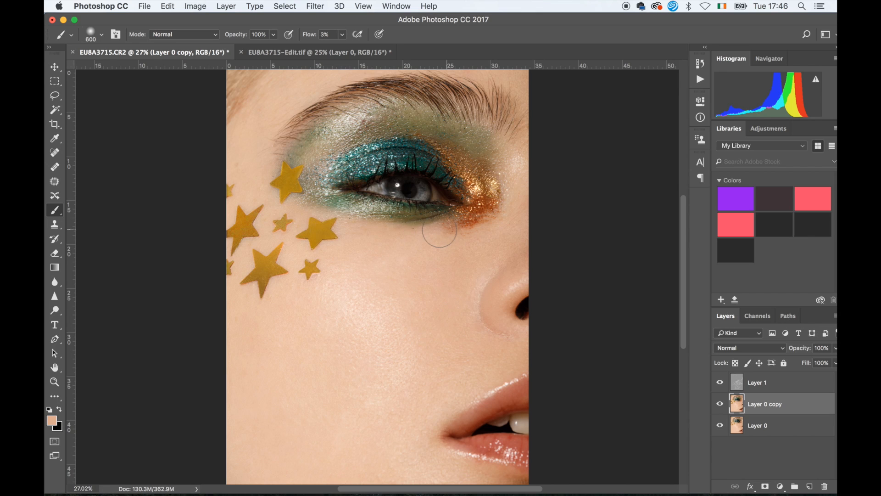
pyautogui.moveTo(431, 392)
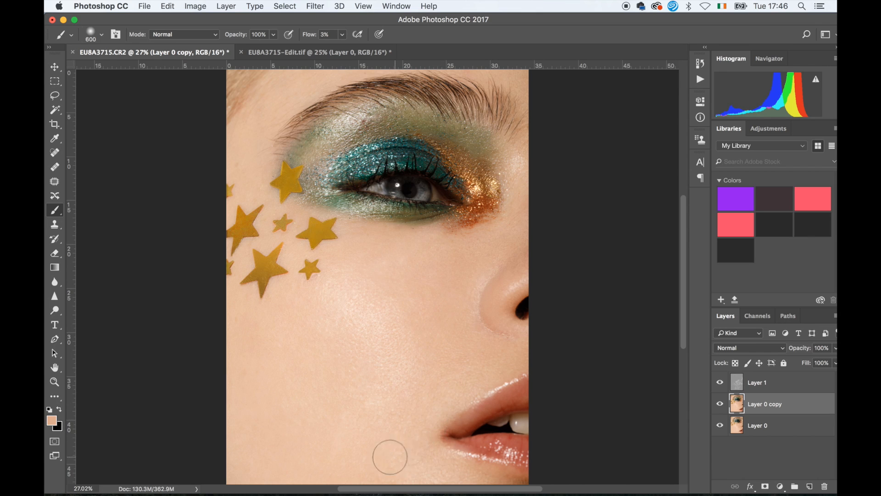
pyautogui.moveTo(533, 189)
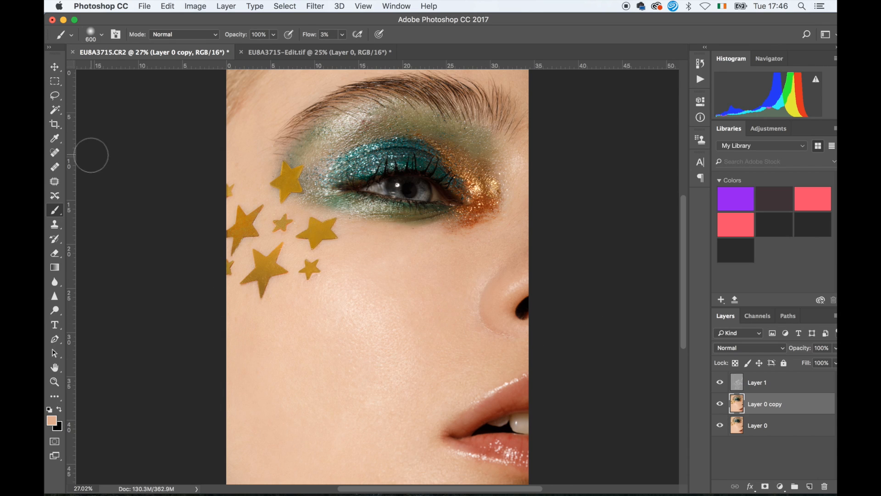
# - Patch the spot below the eye and switch back to the soft brush on Layer 1
pyautogui.click(54, 181)
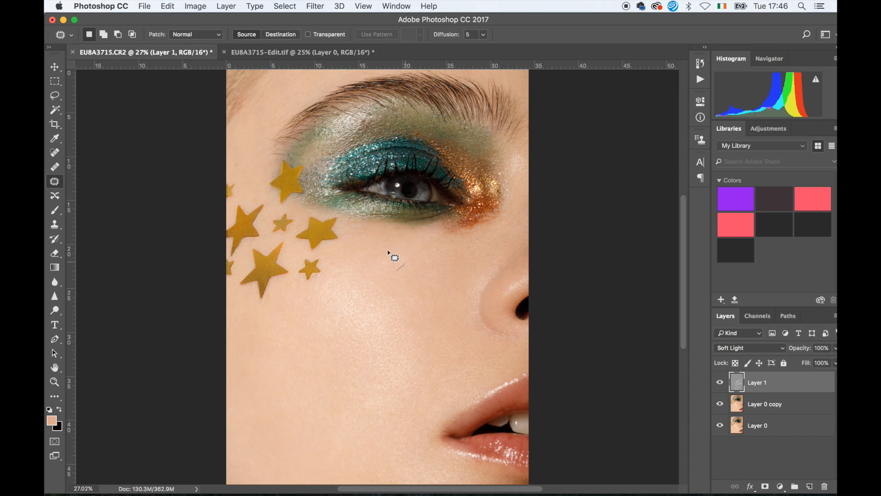
pyautogui.moveTo(394, 257); pyautogui.dragTo(416, 287)
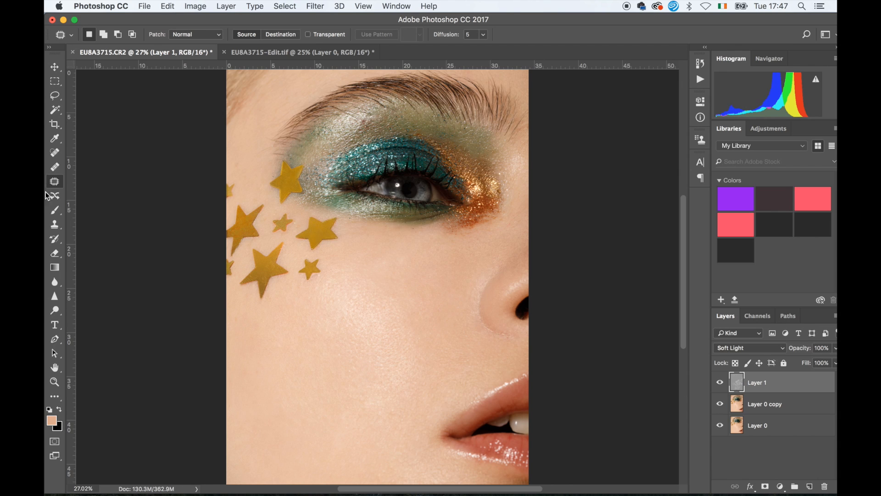
pyautogui.click(54, 209)
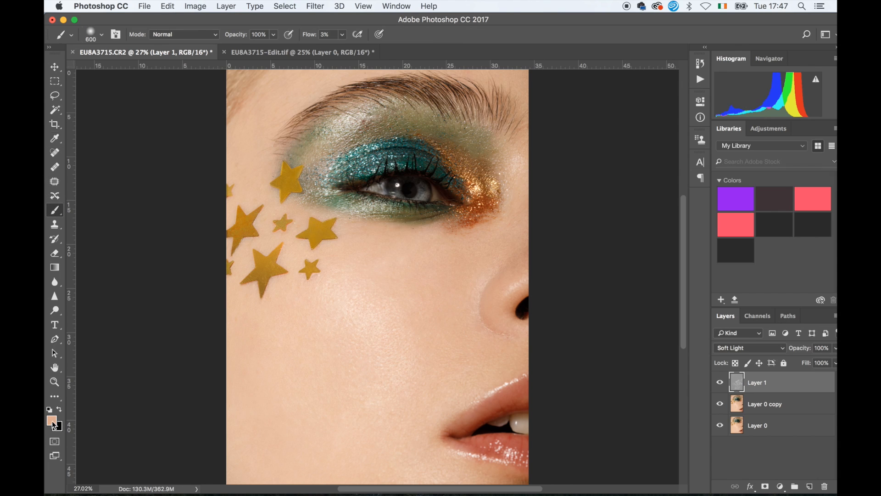
pyautogui.click(51, 421)
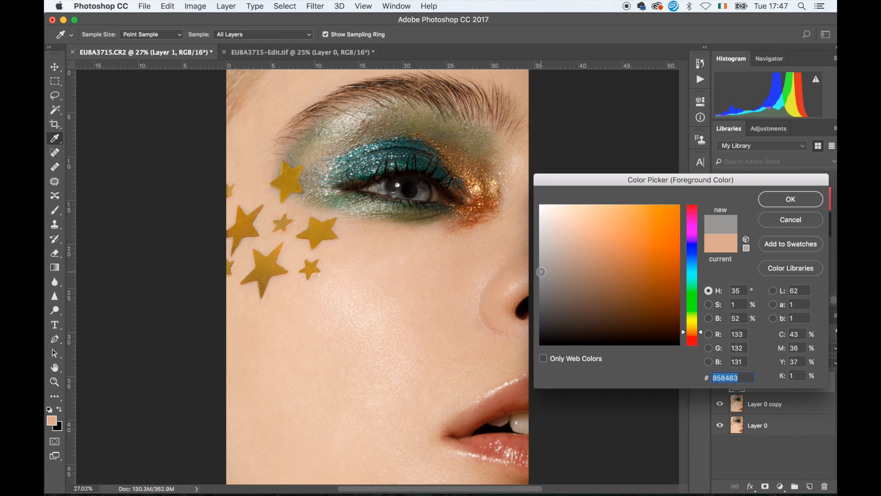
pyautogui.click(790, 200)
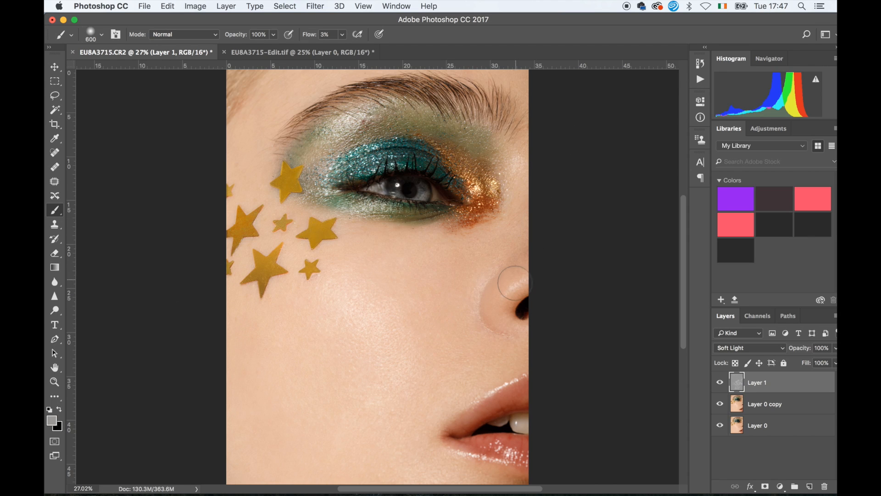
pyautogui.moveTo(394, 263)
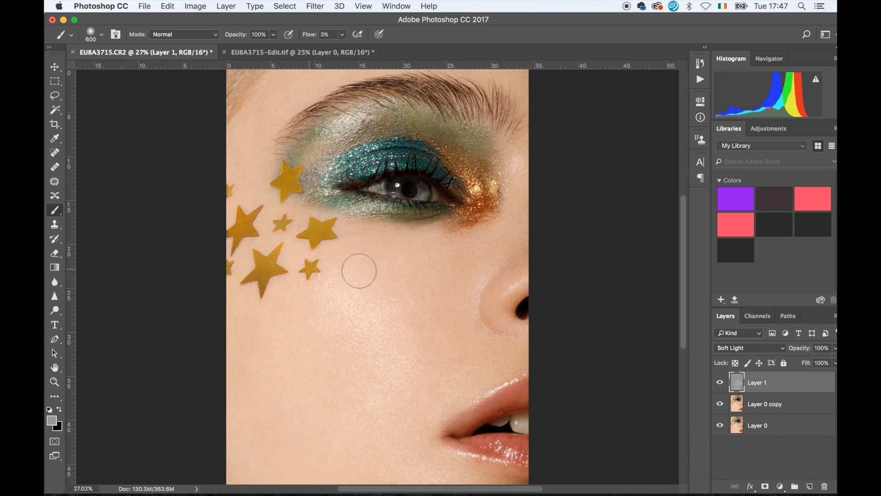
pyautogui.click(765, 403)
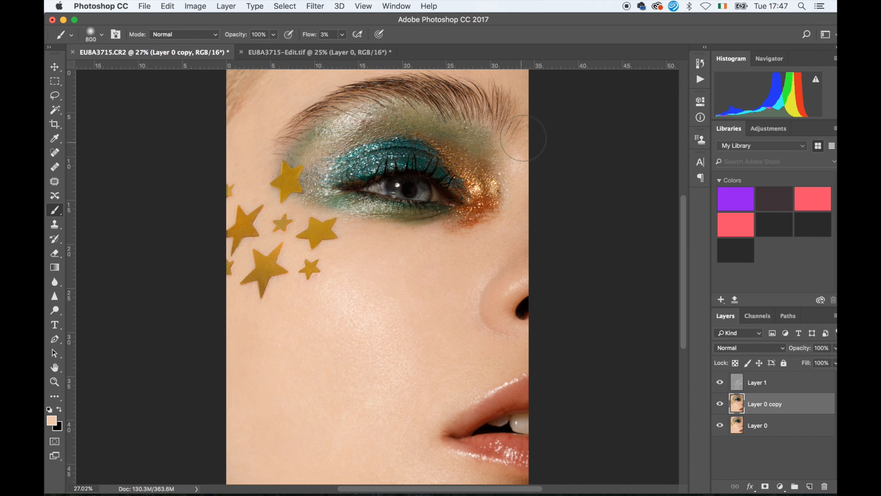
pyautogui.moveTo(545, 101)
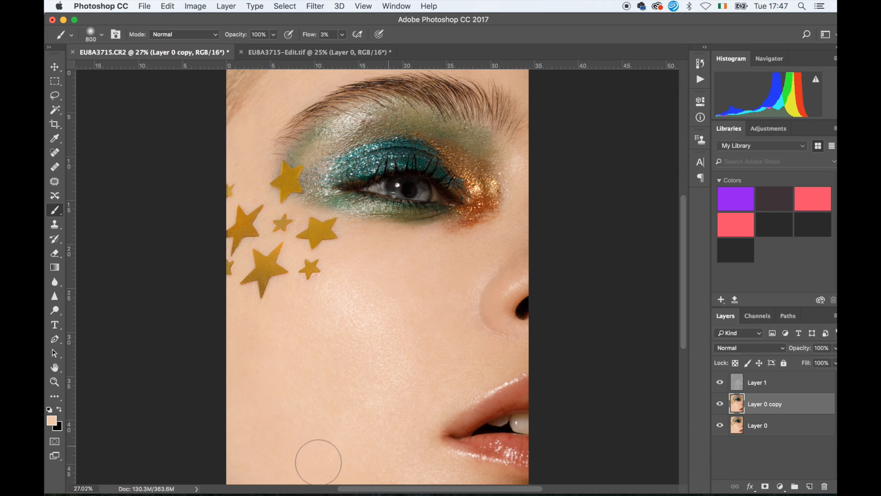
pyautogui.click(720, 404)
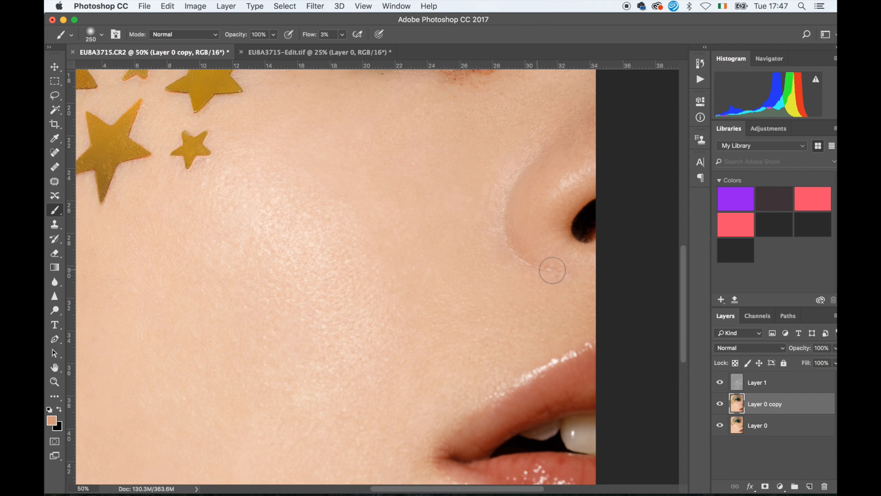
pyautogui.moveTo(516, 156)
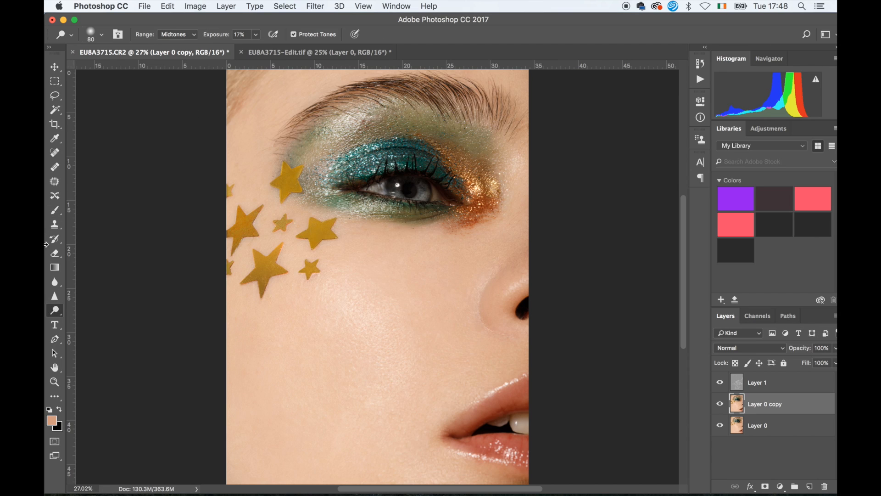
# - Create the Hilights layer in Soft Light mode filled with neutral gray
pyautogui.click(759, 382)
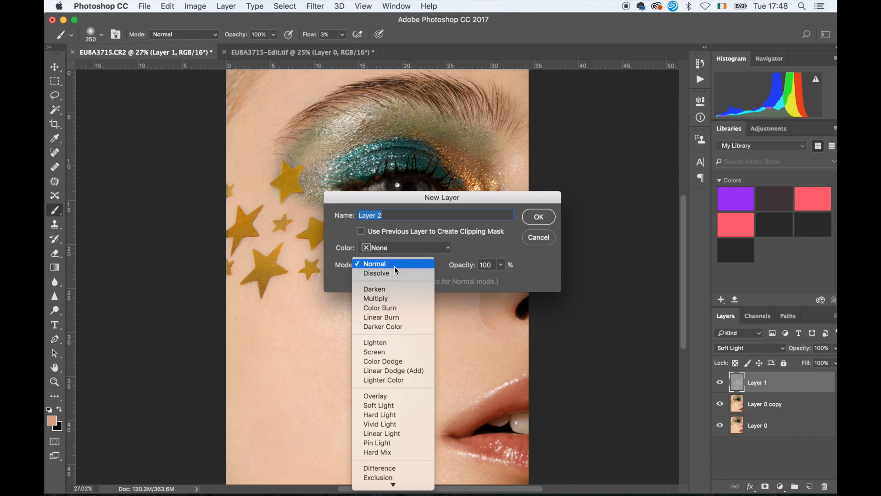
pyautogui.click(378, 405)
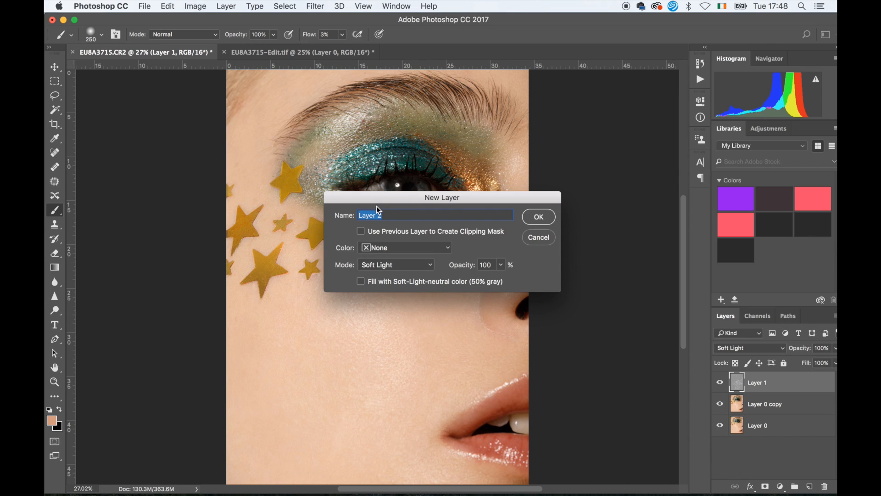
pyautogui.write('Hilights')
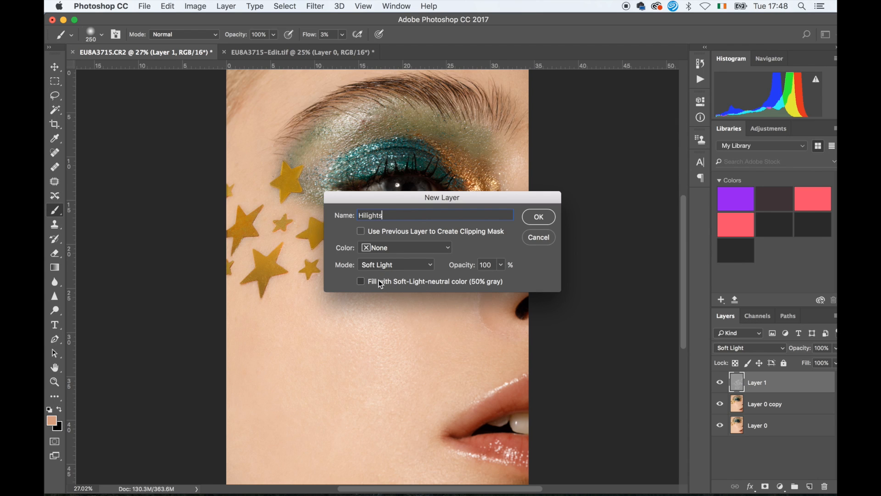
pyautogui.click(537, 217)
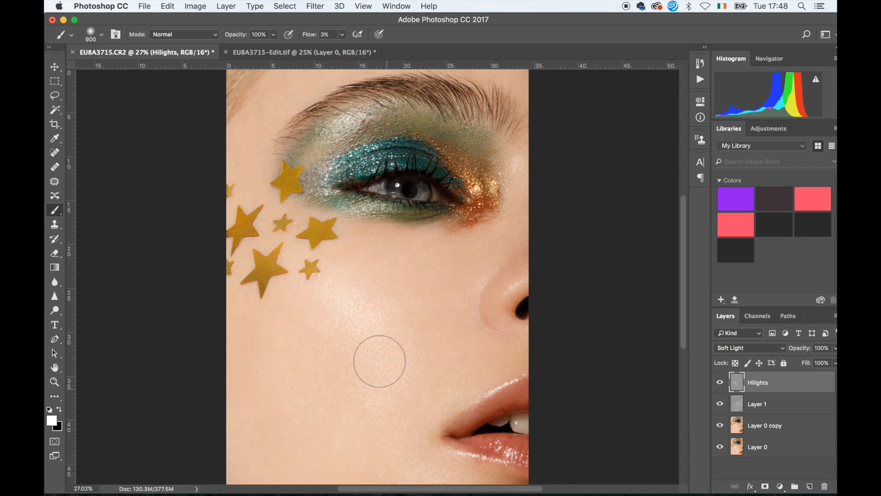
# - Paint a white highlight along the cheekbone, then brush black shading onto the face contour
pyautogui.moveTo(379, 360); pyautogui.dragTo(312, 264)
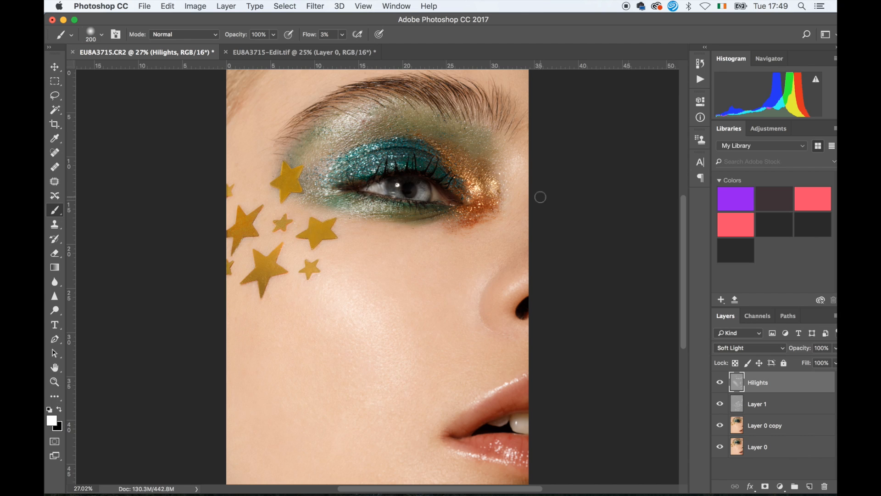
pyautogui.moveTo(61, 412)
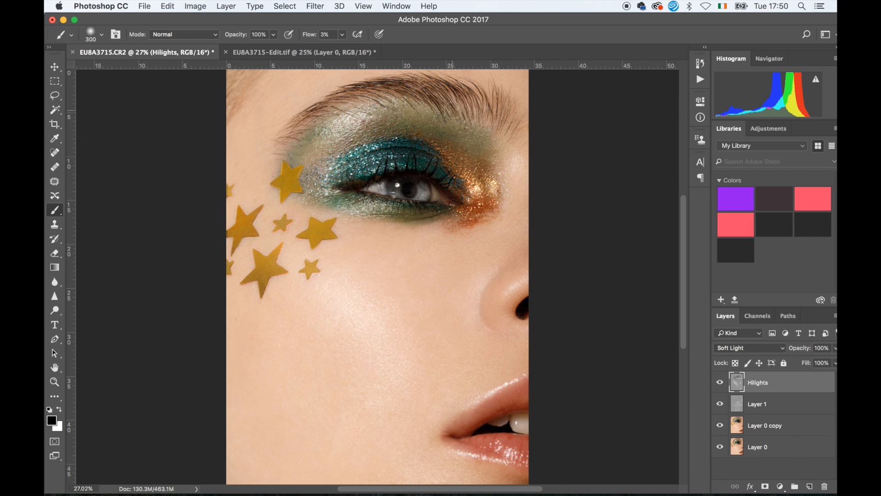
pyautogui.click(456, 112)
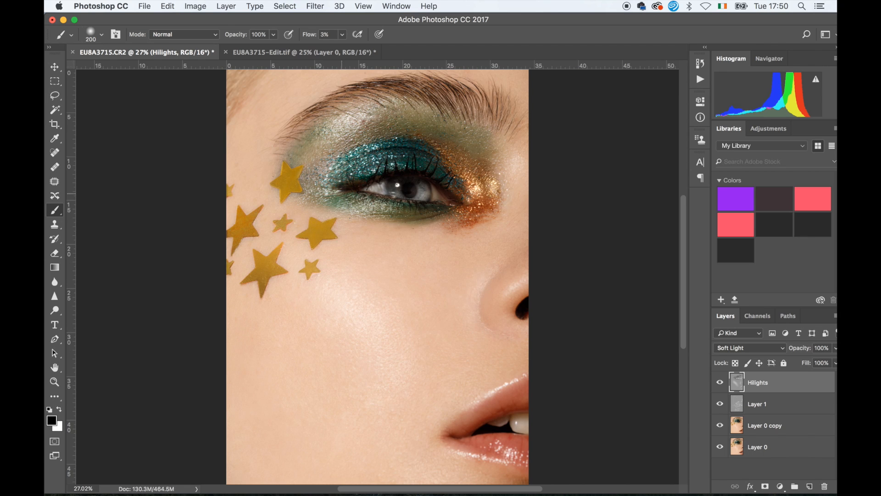
pyautogui.moveTo(362, 198); pyautogui.dragTo(437, 217)
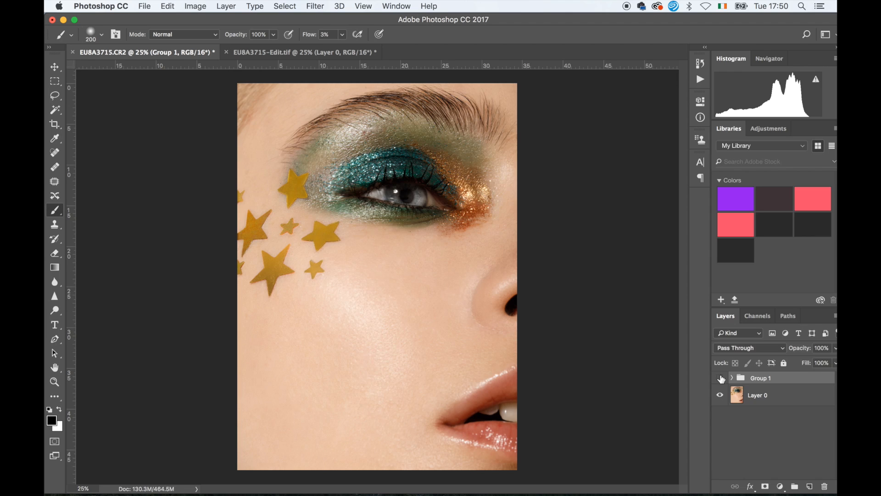
# - Toggle Group 1's visibility off and on twice for a before/after comparison
pyautogui.click(719, 378)
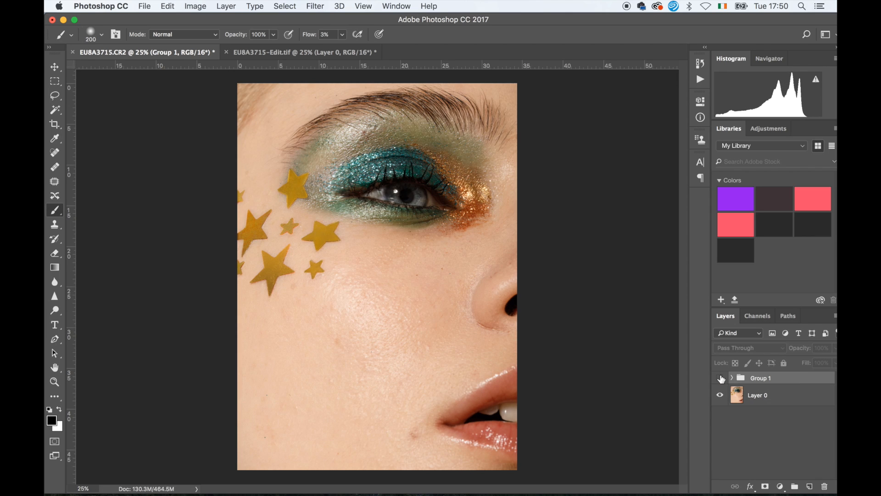
pyautogui.click(720, 377)
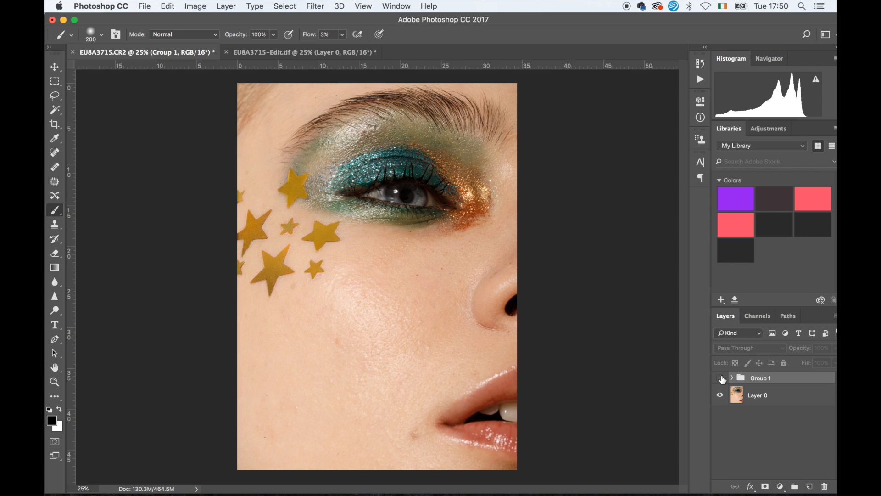
pyautogui.click(720, 378)
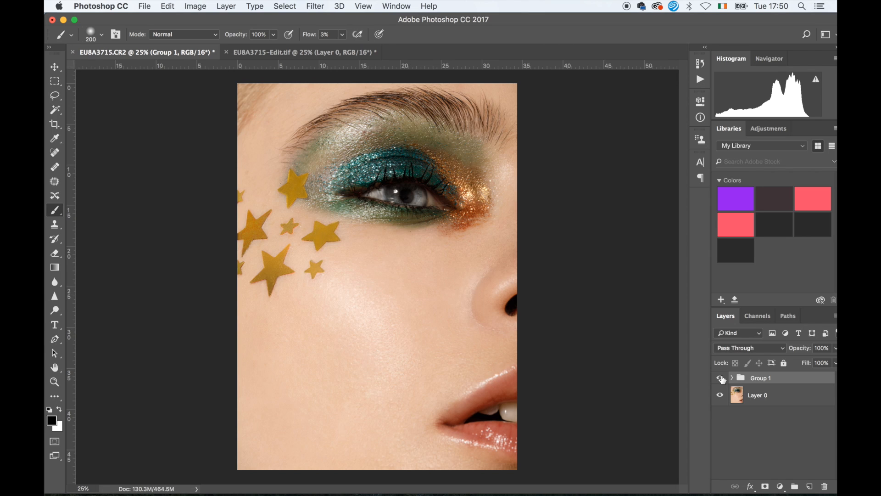
pyautogui.click(720, 377)
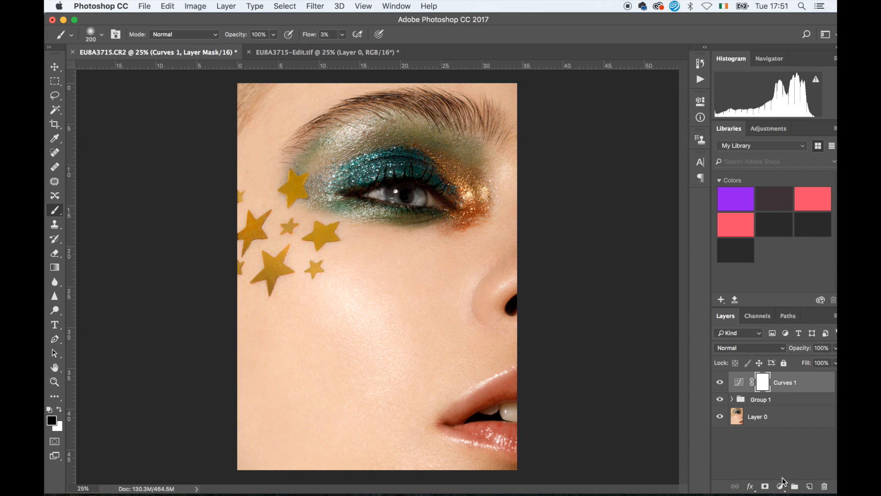
pyautogui.moveTo(527, 177)
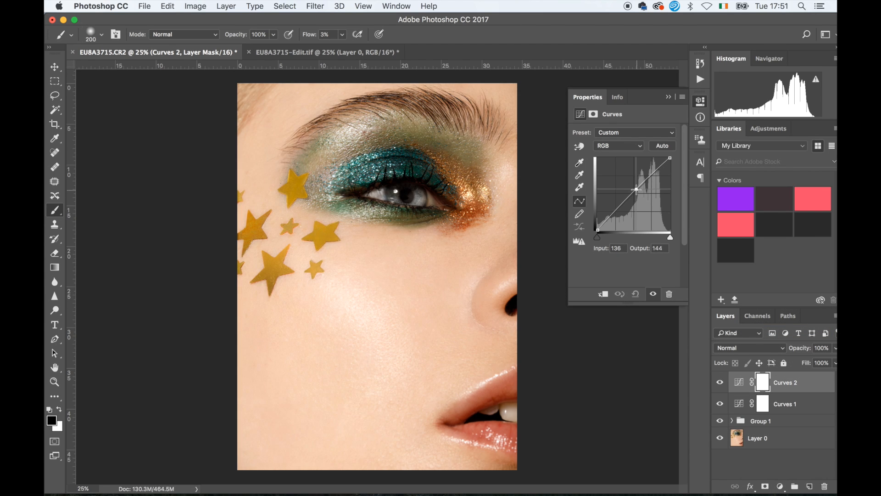
# - Shape a gentle S-curve on the second Curves layer, lifting midtones and lowering the shadow point
pyautogui.moveTo(635, 189); pyautogui.dragTo(636, 194)
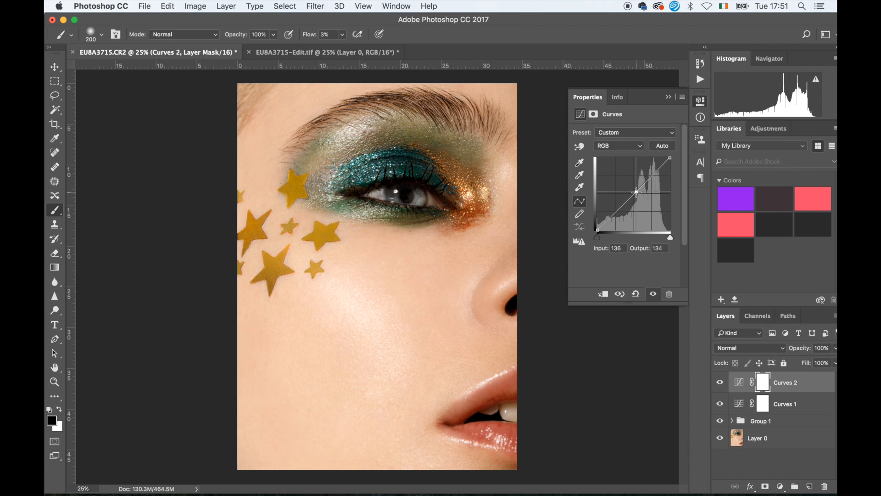
pyautogui.moveTo(636, 194); pyautogui.dragTo(617, 212)
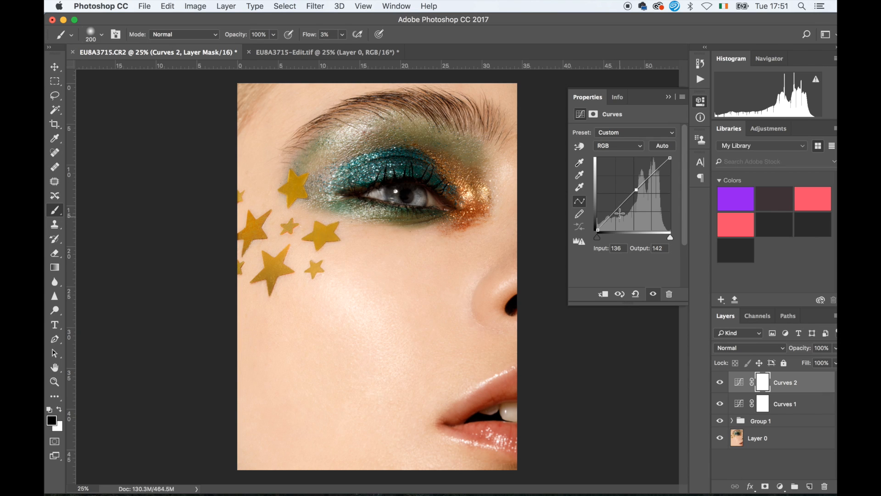
pyautogui.moveTo(633, 194); pyautogui.dragTo(615, 212)
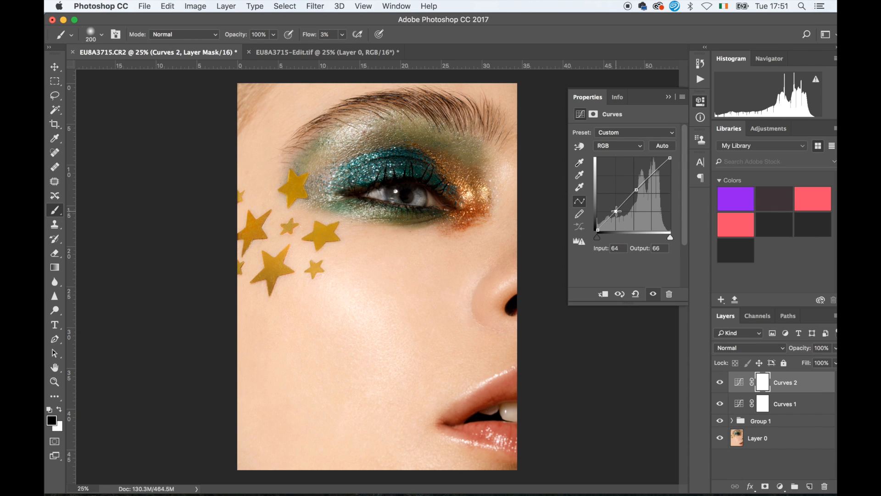
pyautogui.moveTo(615, 212); pyautogui.dragTo(617, 215)
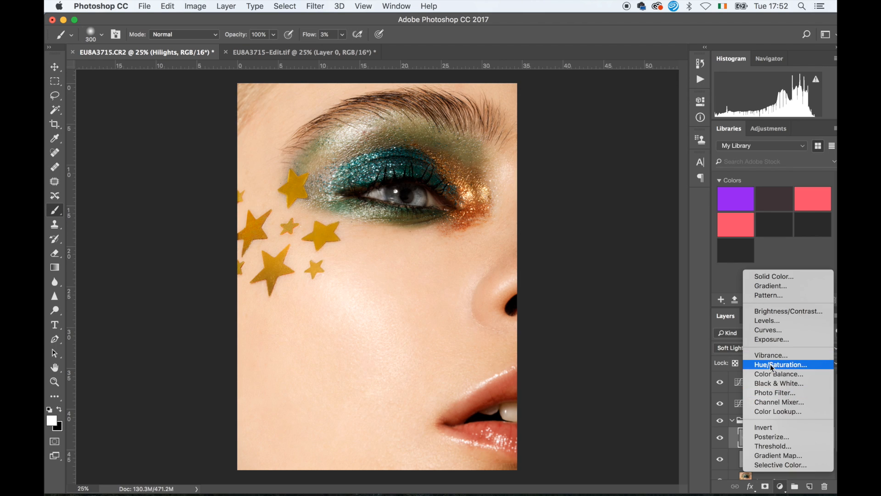
# - Add a Hue/Saturation layer at +20 saturation and brush it back in over the eye makeup
pyautogui.click(781, 365)
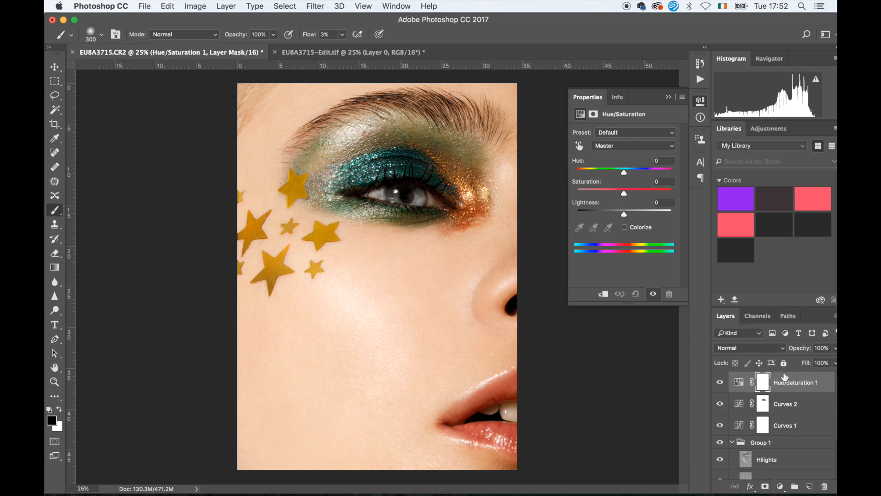
pyautogui.moveTo(623, 190); pyautogui.dragTo(635, 190)
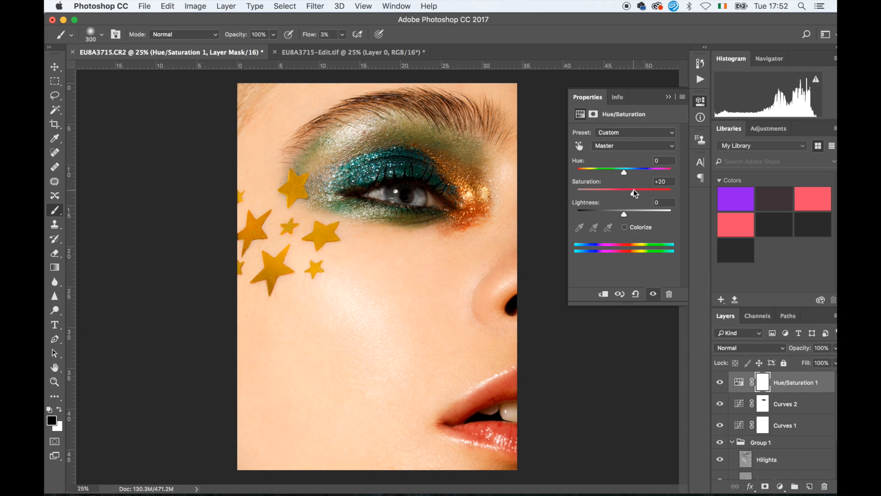
pyautogui.moveTo(624, 189); pyautogui.dragTo(636, 190)
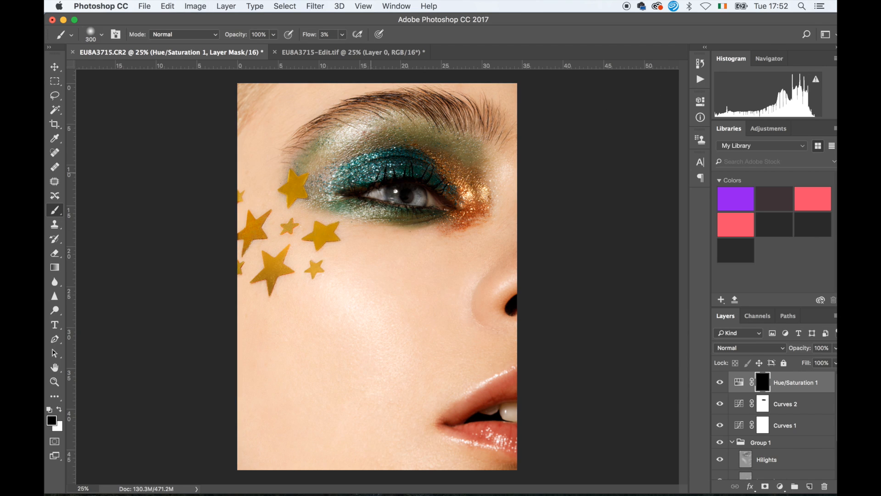
pyautogui.moveTo(390, 237)
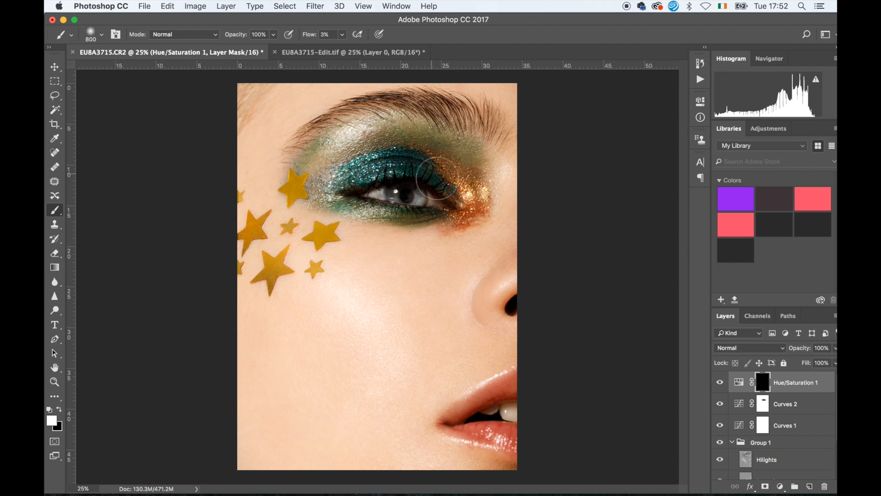
pyautogui.press('[')
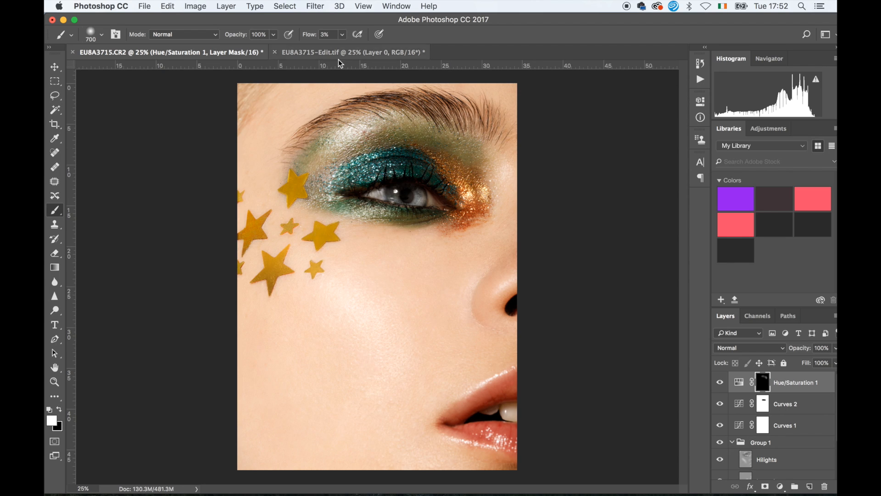
pyautogui.write('96')
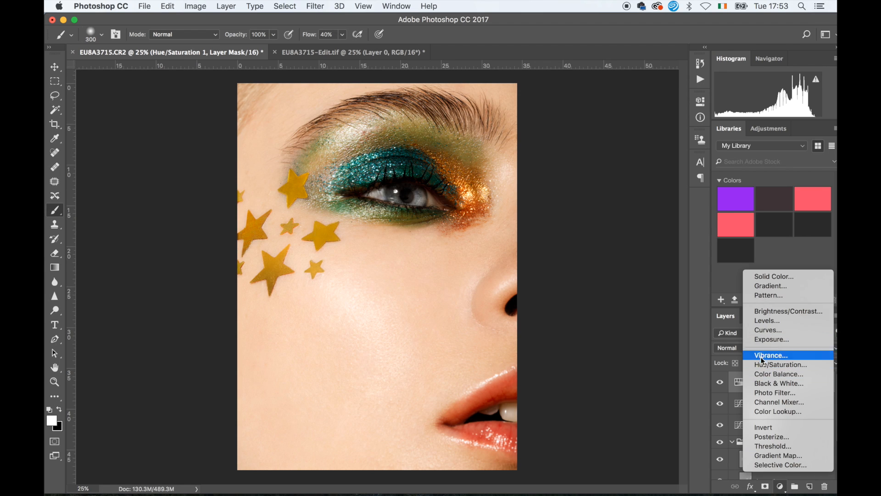
# - Add a second Hue/Saturation layer with saturation nudged to +1 and a slight hue shift
pyautogui.click(781, 365)
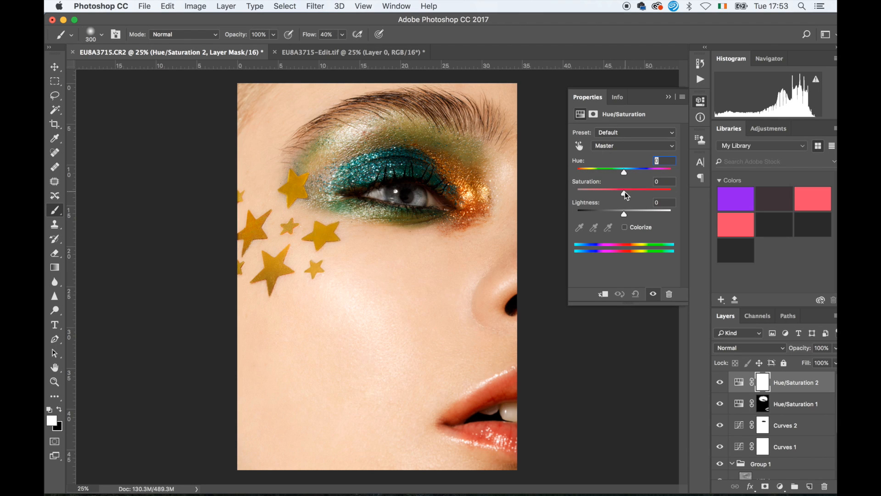
pyautogui.moveTo(623, 190); pyautogui.dragTo(625, 190)
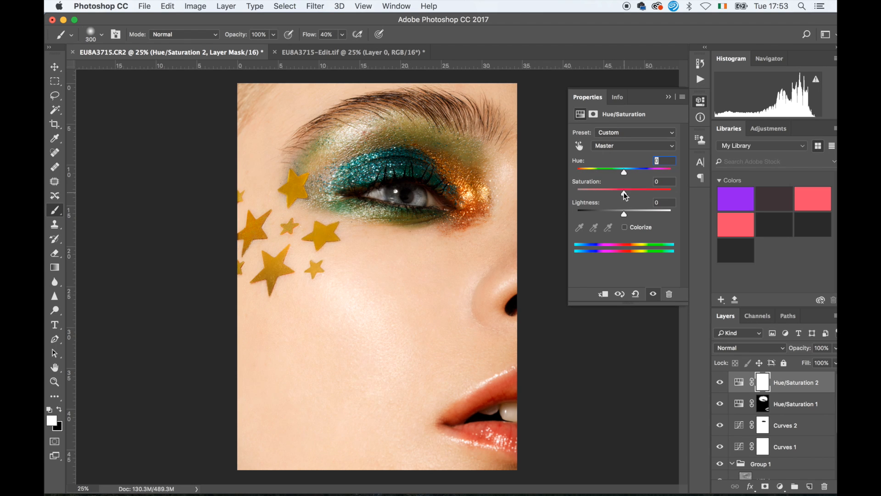
pyautogui.moveTo(624, 192); pyautogui.dragTo(625, 192)
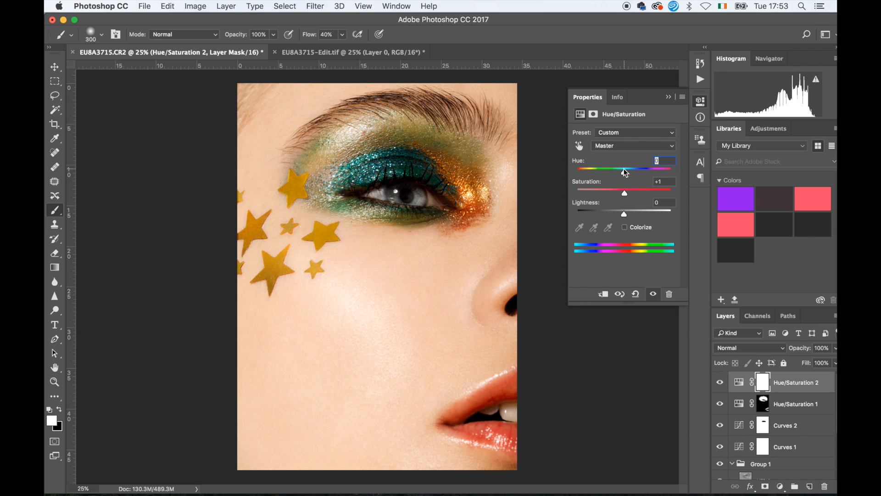
pyautogui.moveTo(623, 171); pyautogui.dragTo(626, 172)
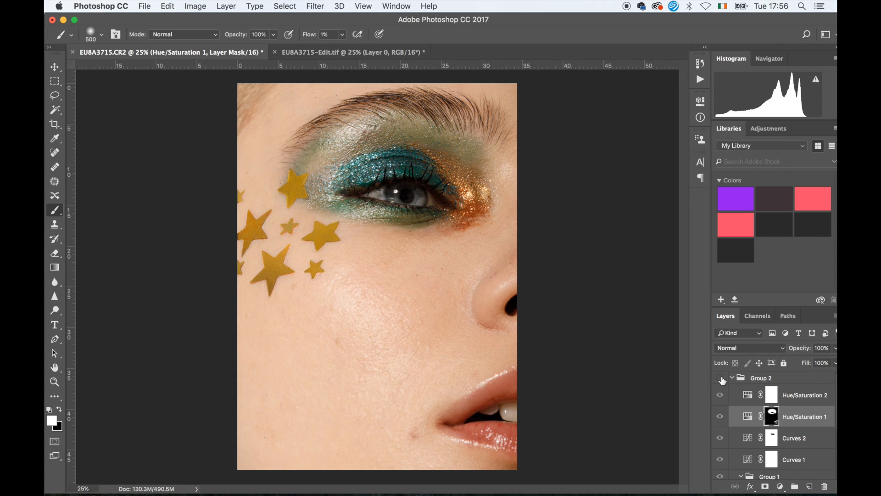
# - Switch Group 2's colour adjustments back on after the before/after check
pyautogui.click(720, 377)
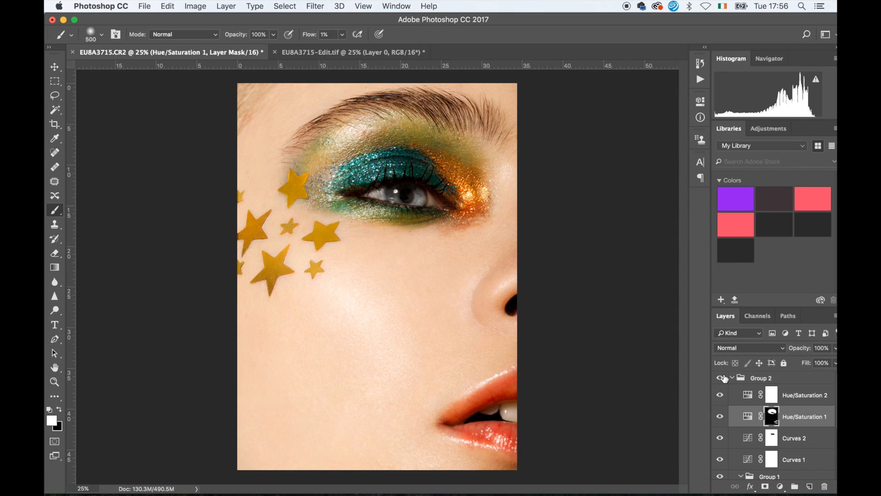